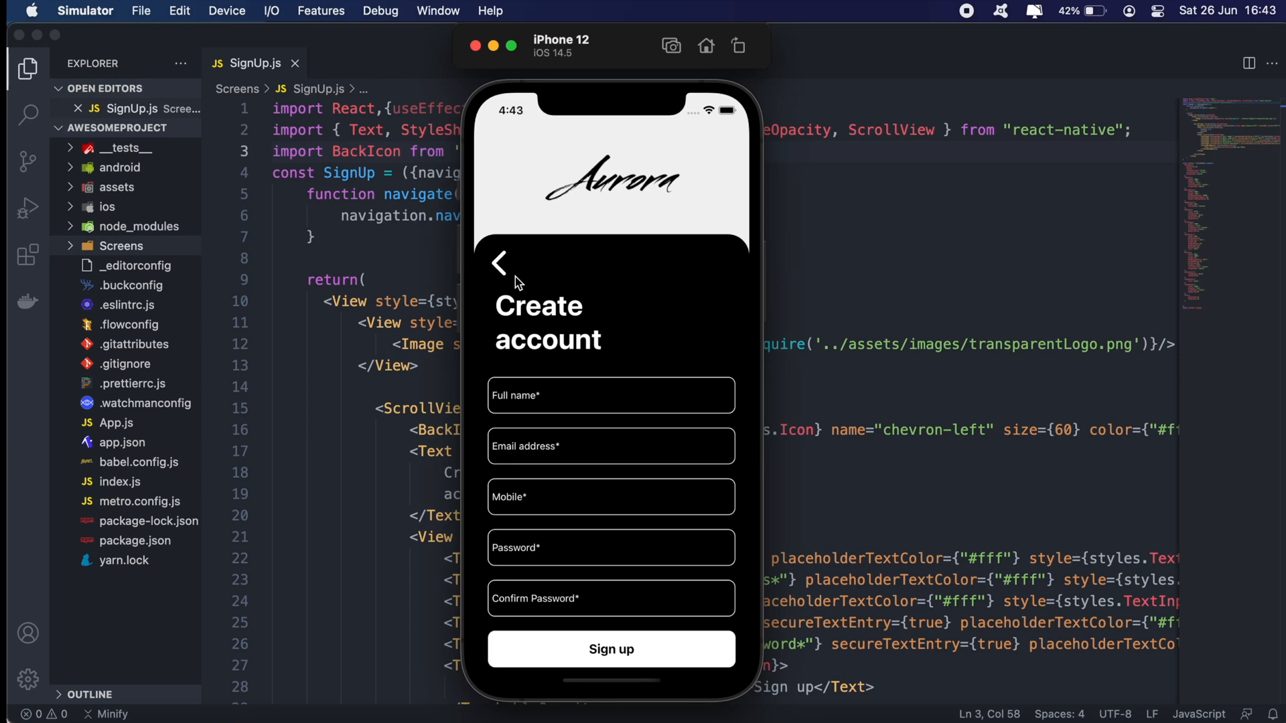
pyautogui.moveTo(505, 298)
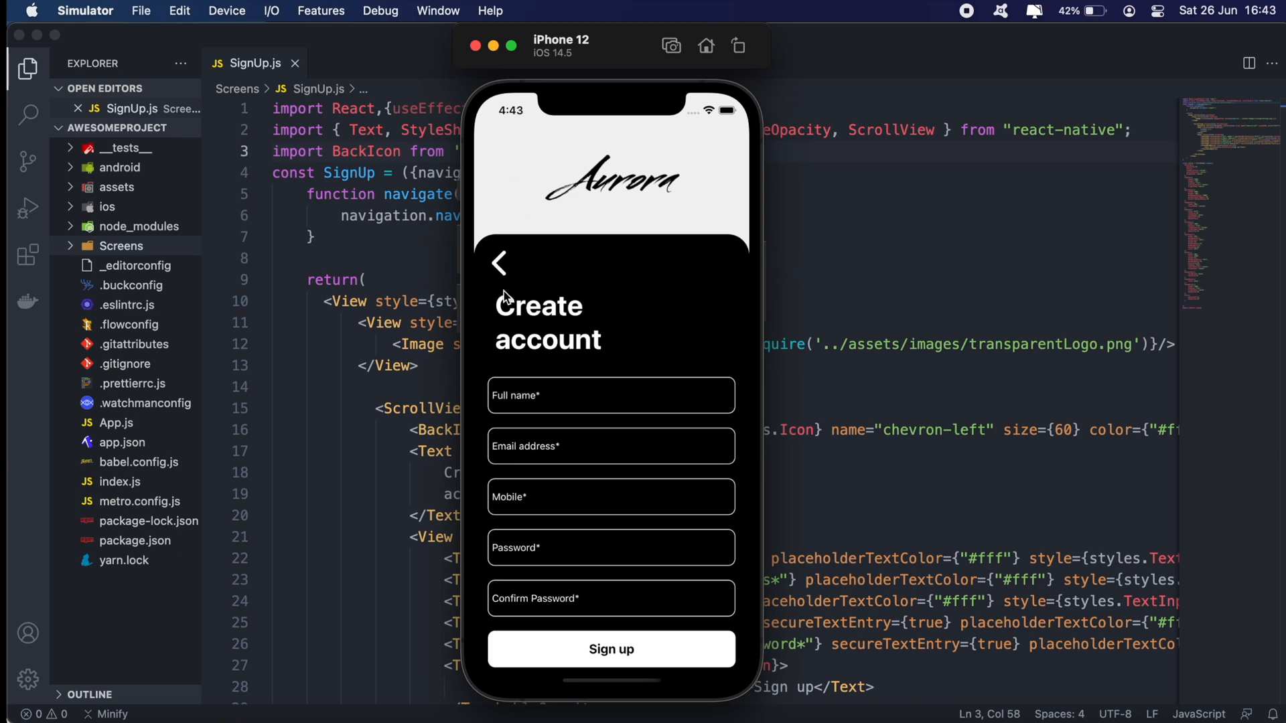
pyautogui.moveTo(505, 278)
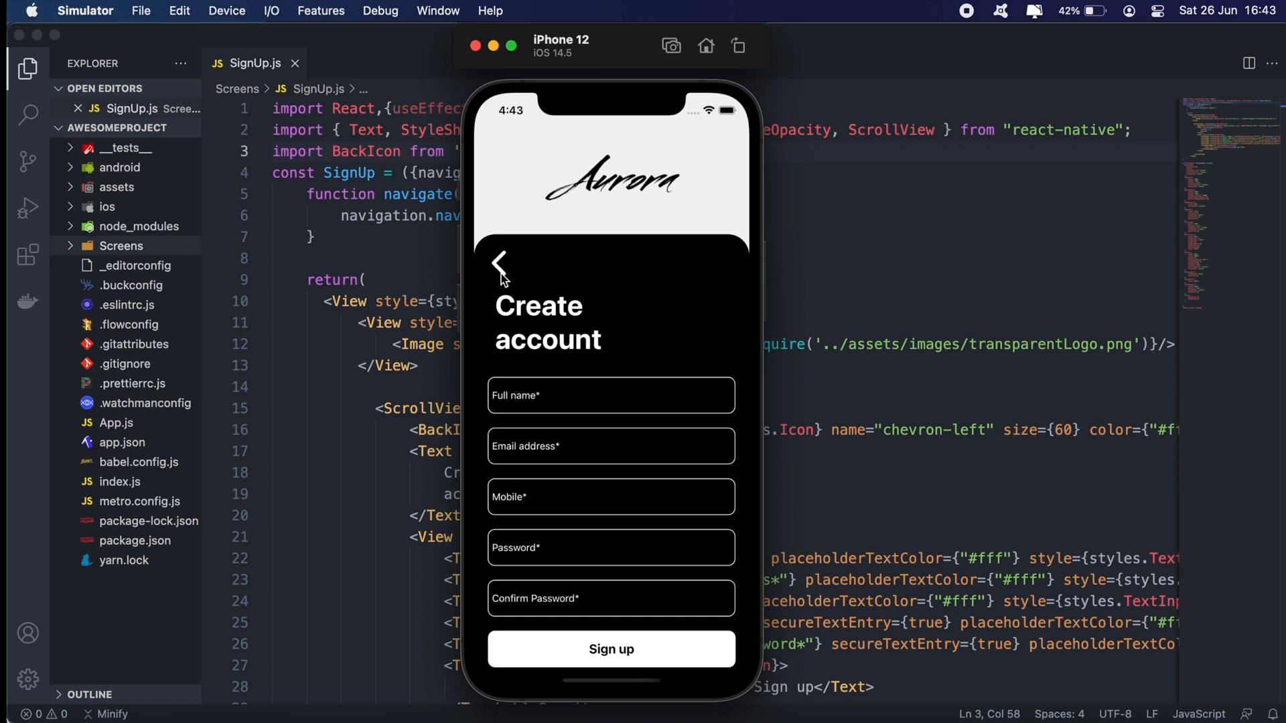
# Step: Review the app's sign-up screen, then run npm i firebase in the awesomeproject folder
pyautogui.click(500, 265)
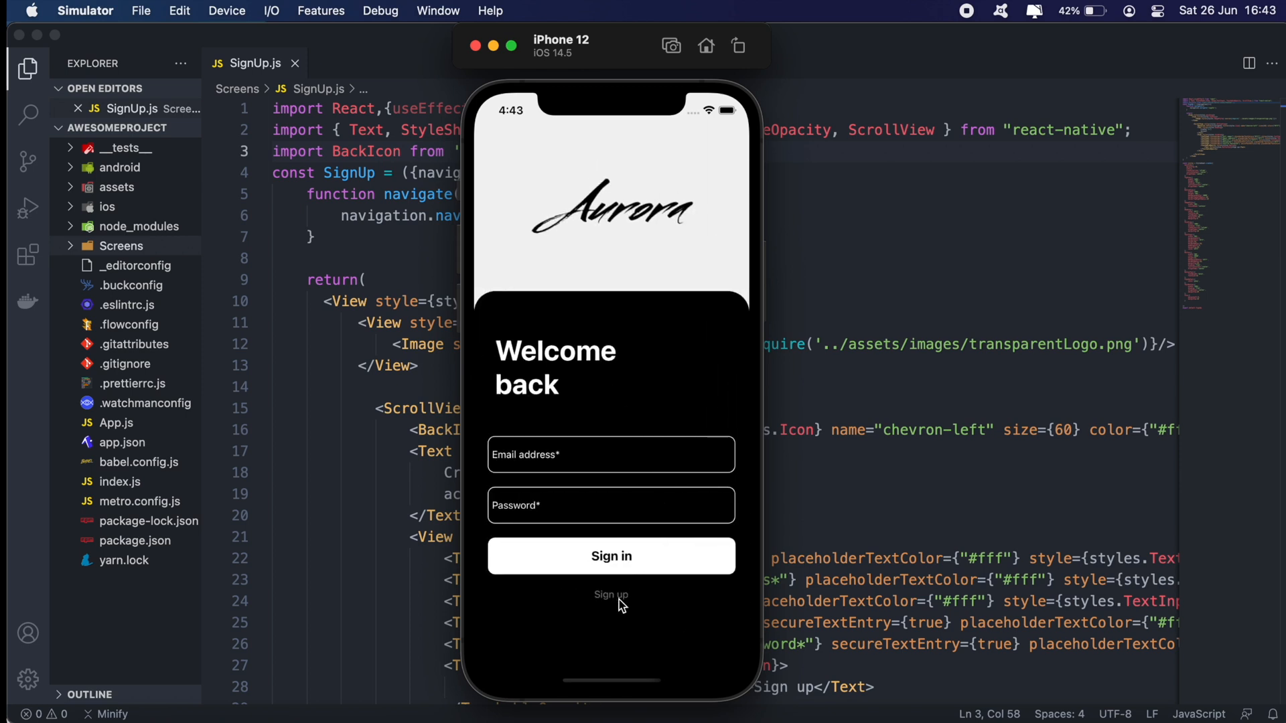
pyautogui.click(611, 595)
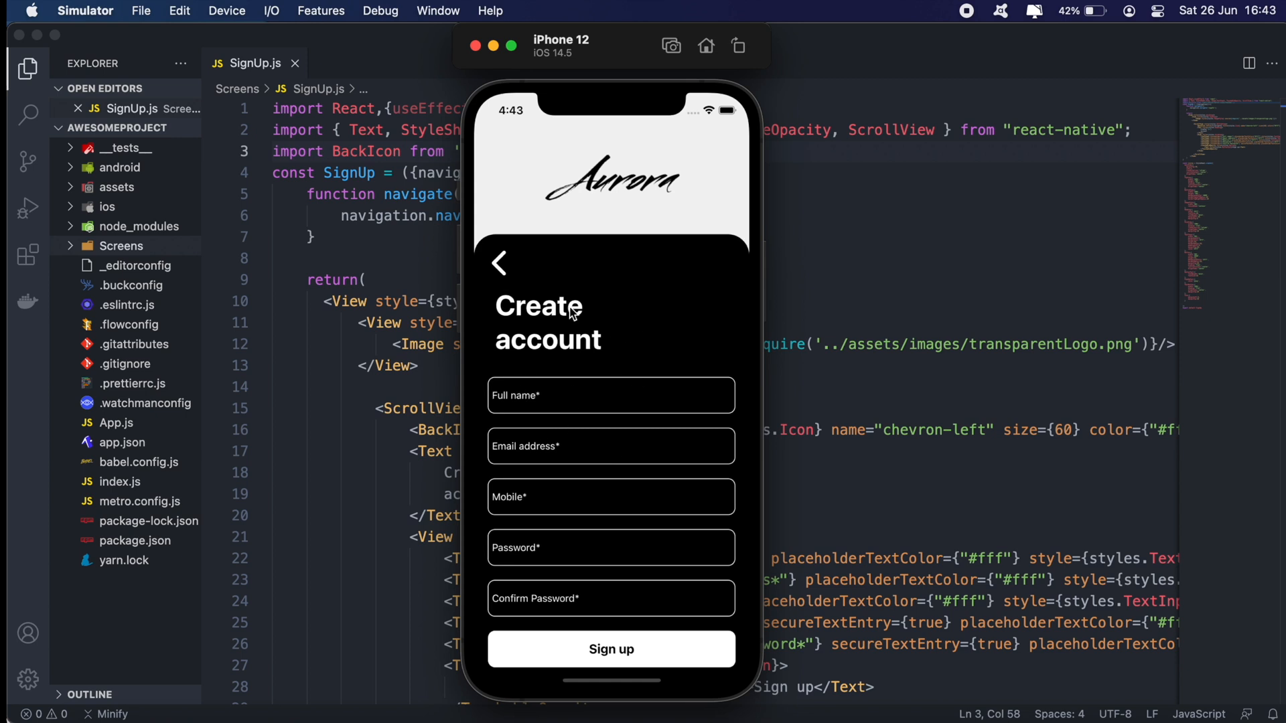
pyautogui.moveTo(560, 474)
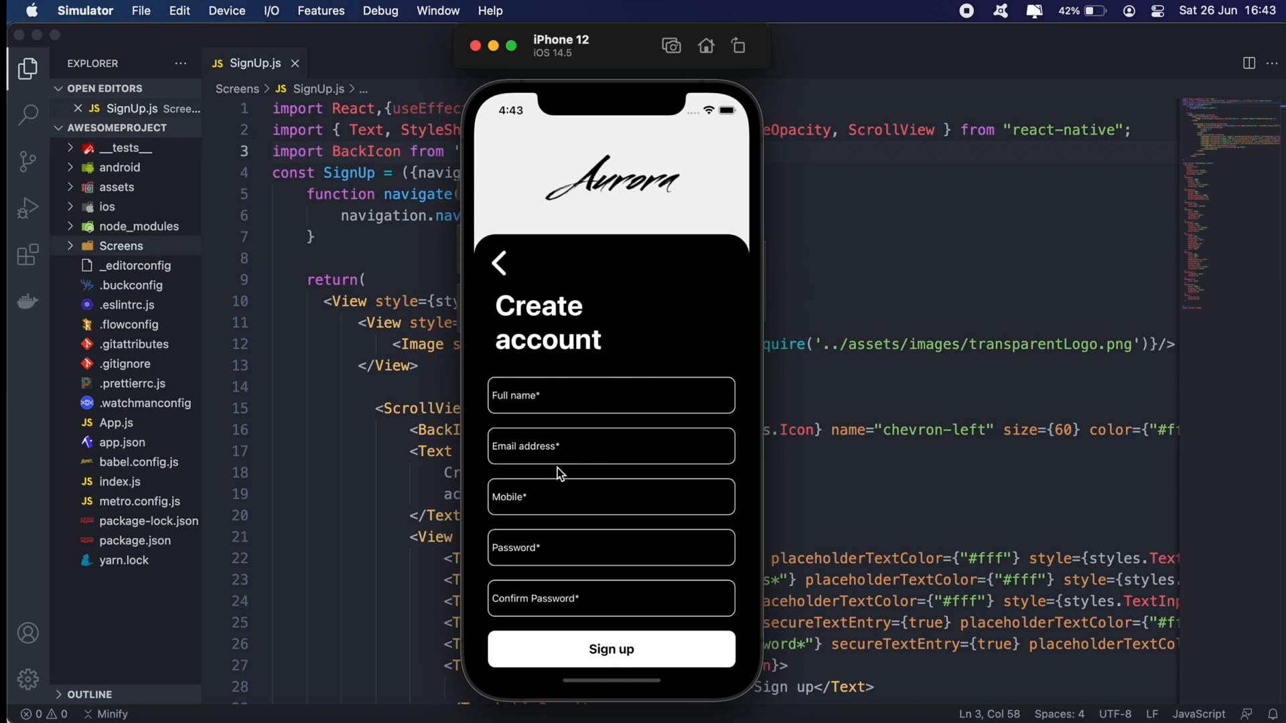
pyautogui.moveTo(521, 425)
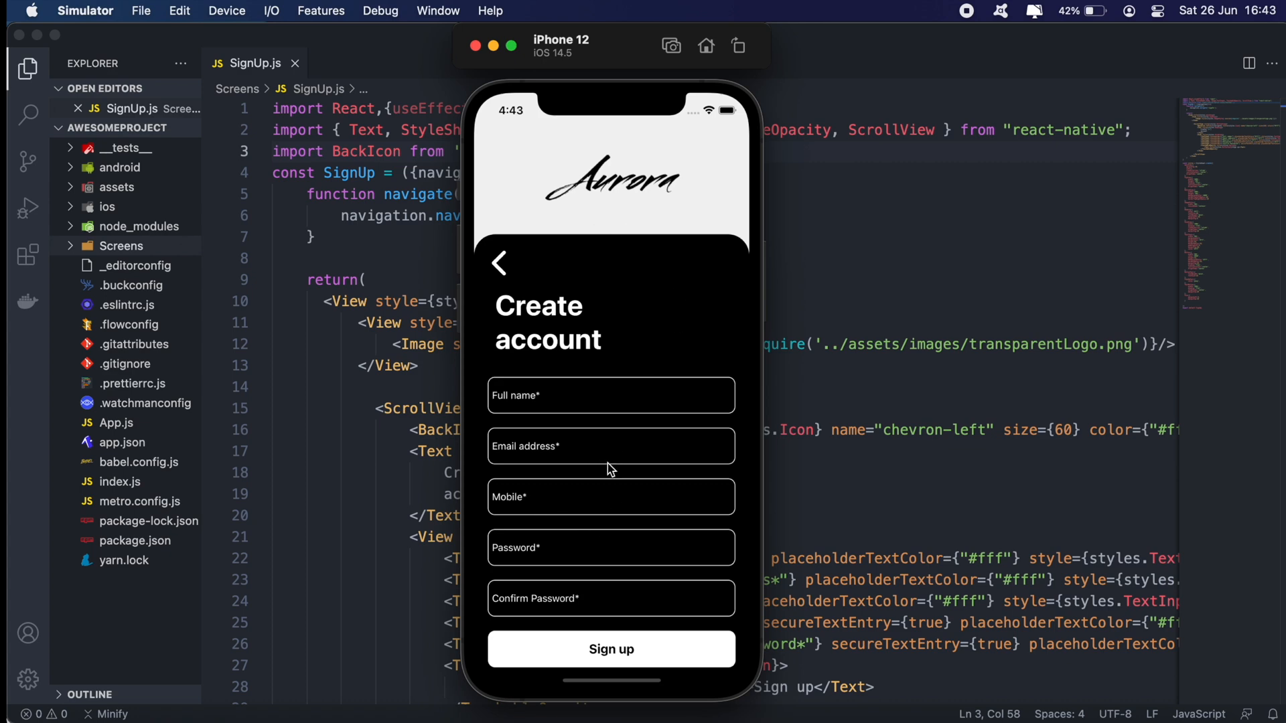
pyautogui.moveTo(857, 518)
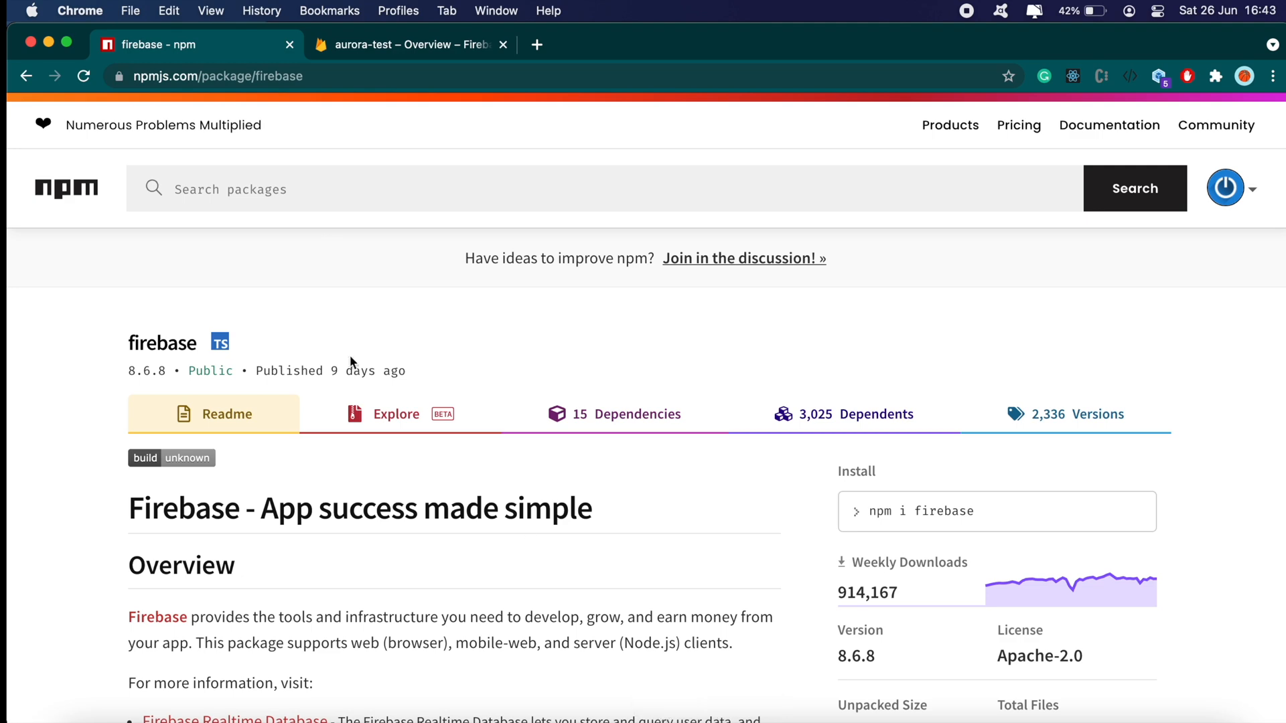
pyautogui.scroll(-3)
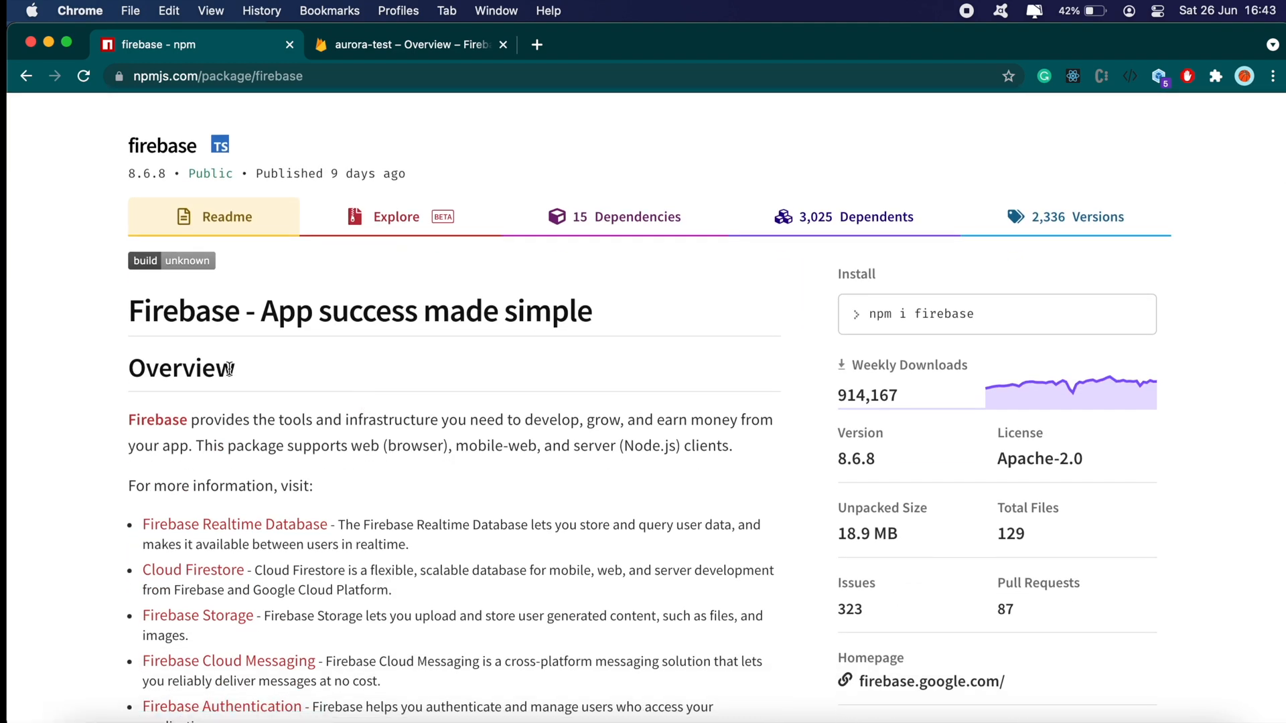
pyautogui.scroll(-3)
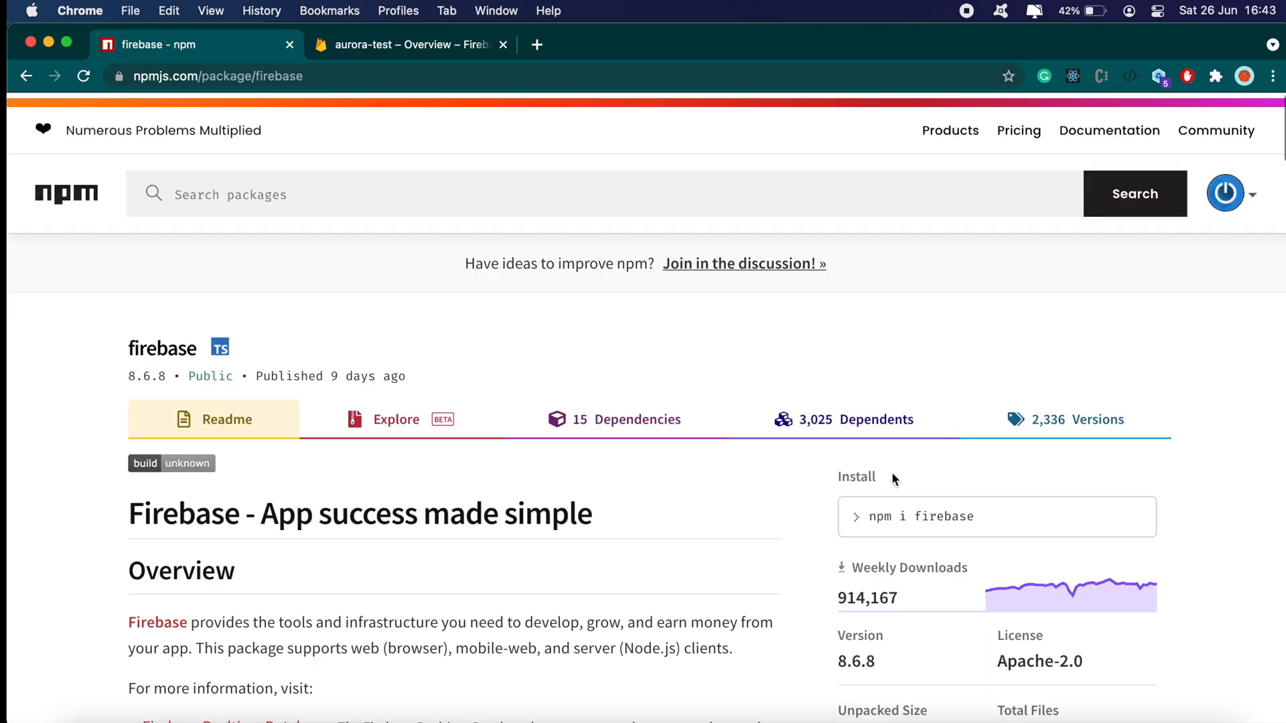
pyautogui.scroll(-3)
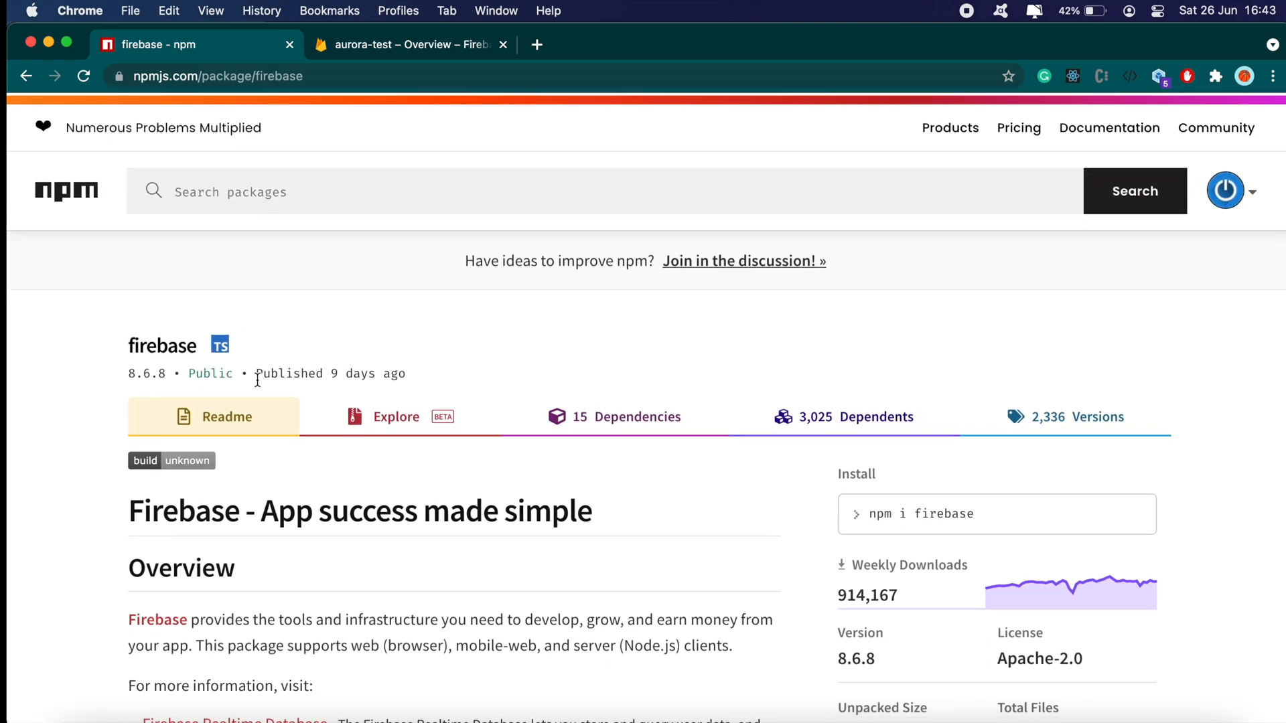
pyautogui.scroll(-3)
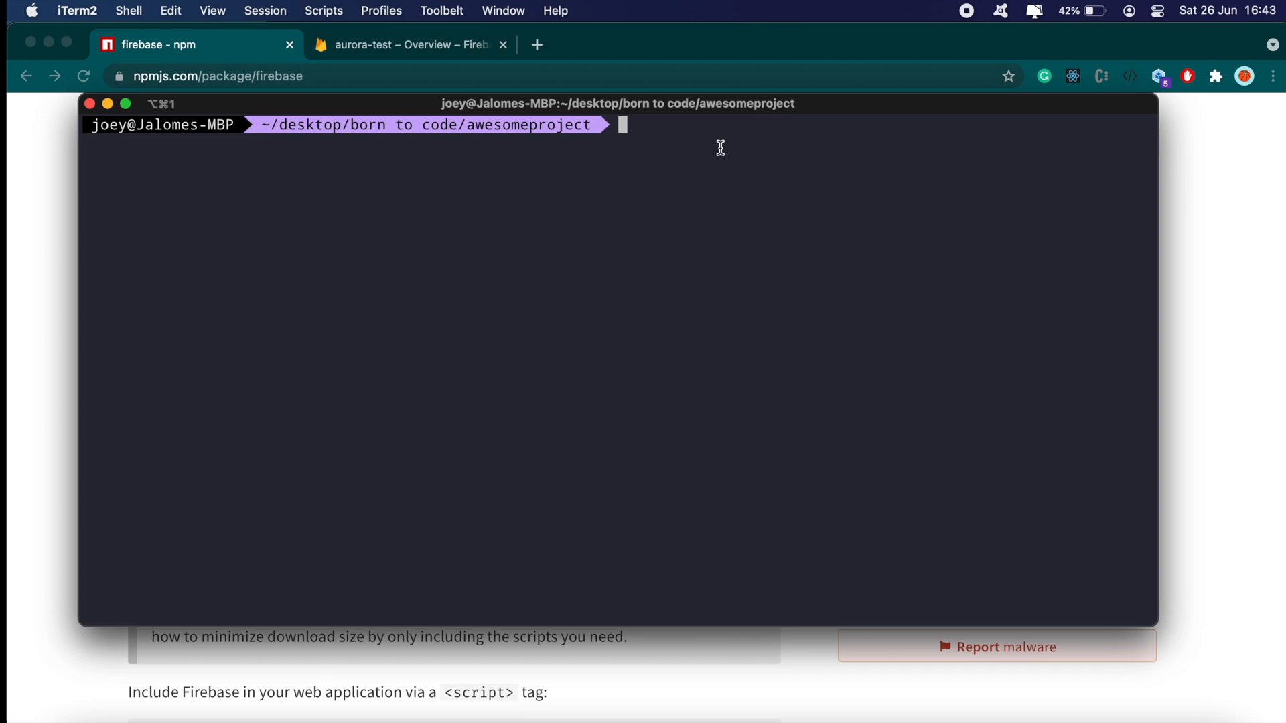
pyautogui.moveTo(714, 159)
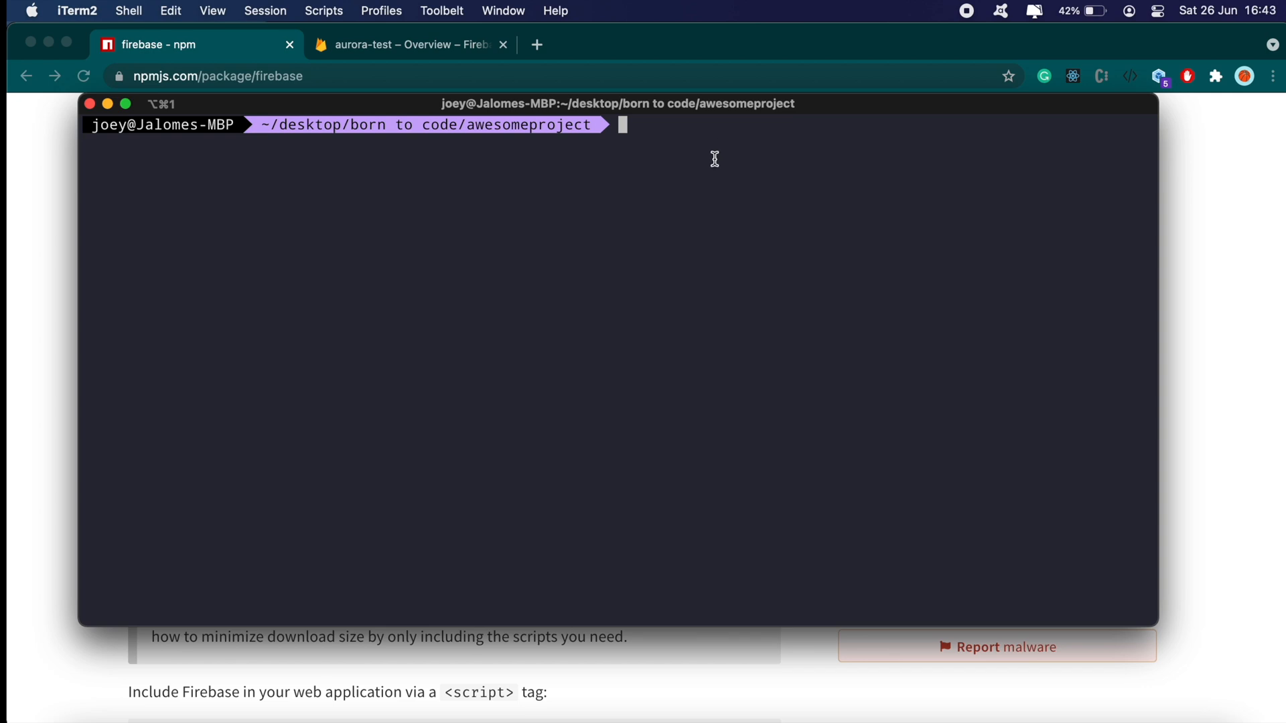
pyautogui.write('npm i firebase')
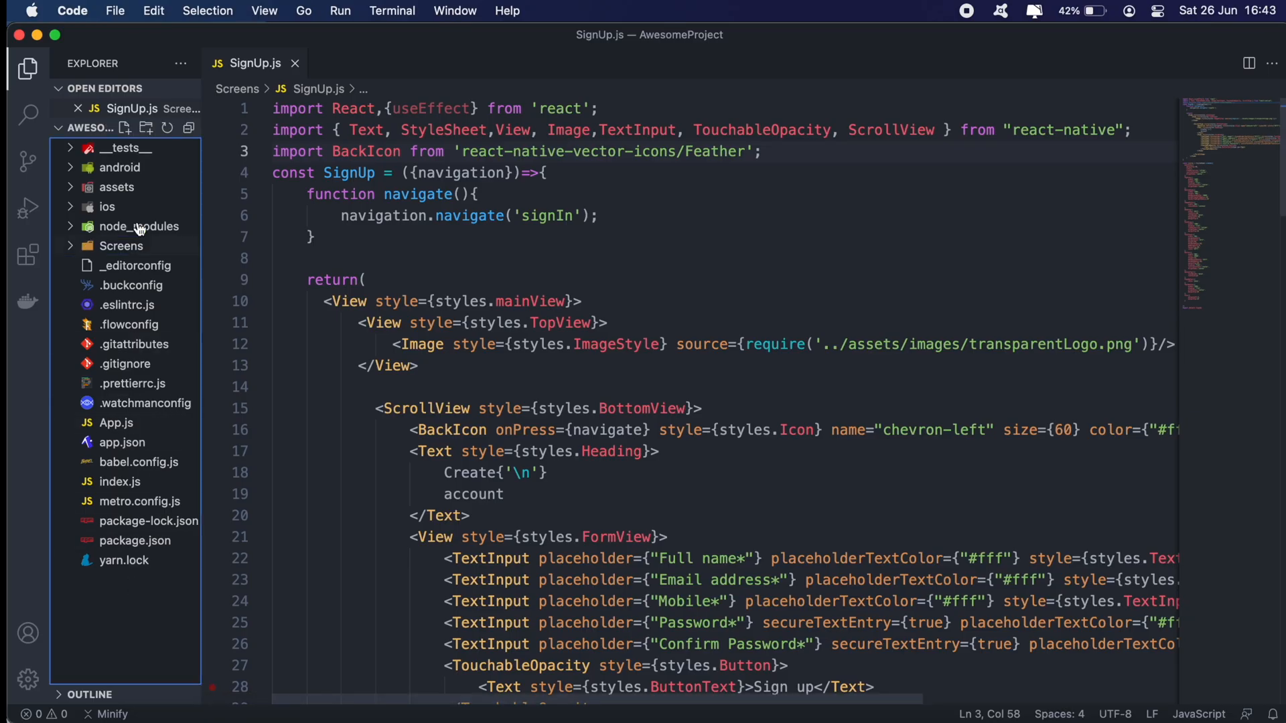
# Step: Create a Firebase folder containing a new empty firebase.js file and start editing it
pyautogui.click(146, 127)
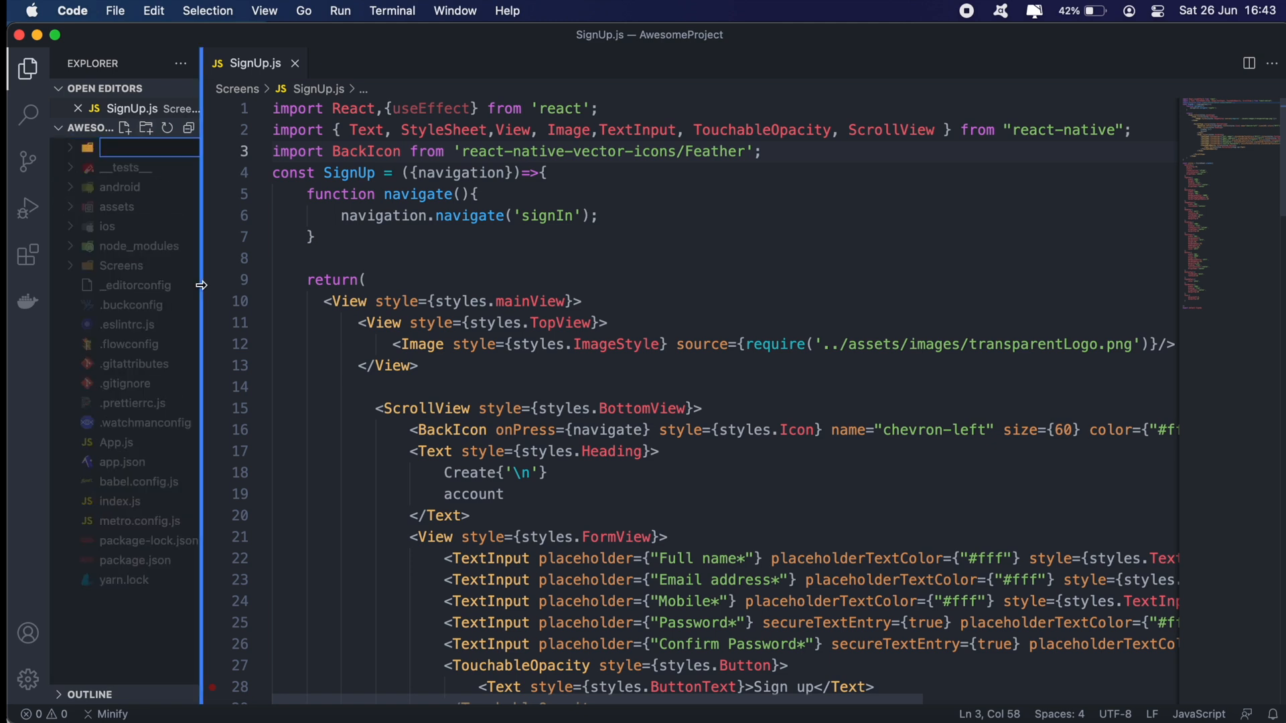
pyautogui.write('Firebase')
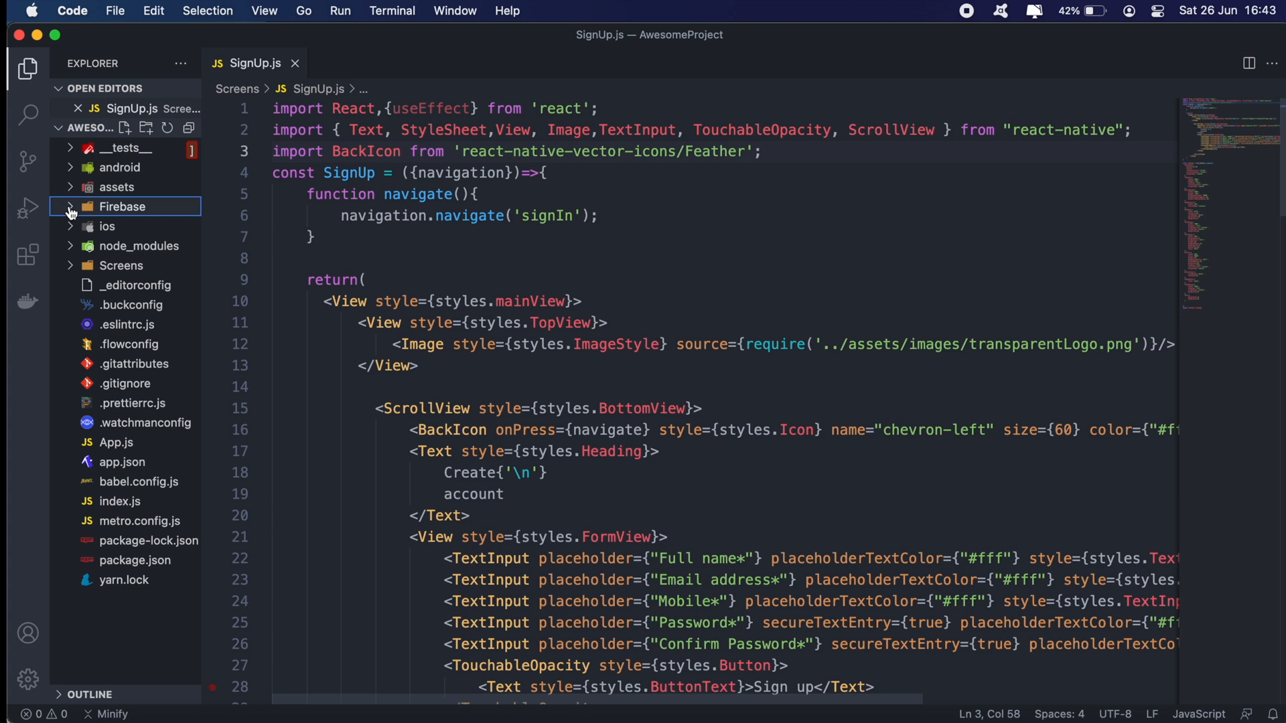
pyautogui.click(125, 129)
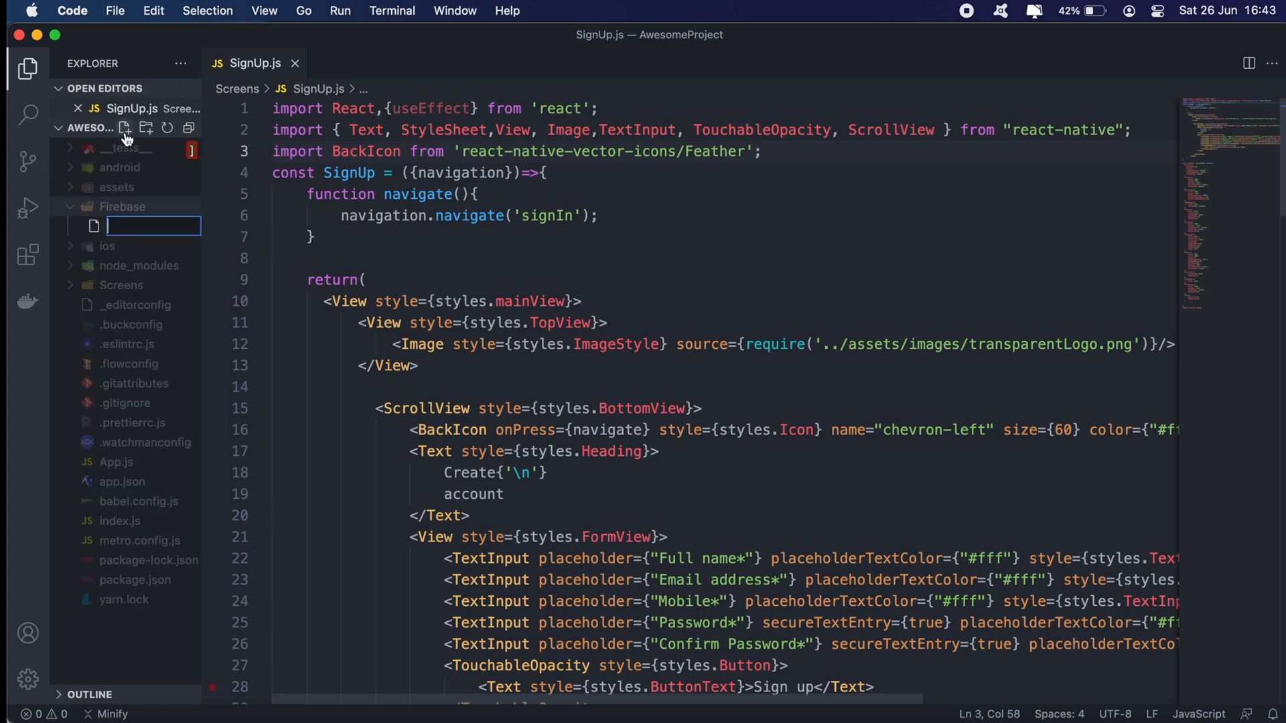
pyautogui.write('firebase.js')
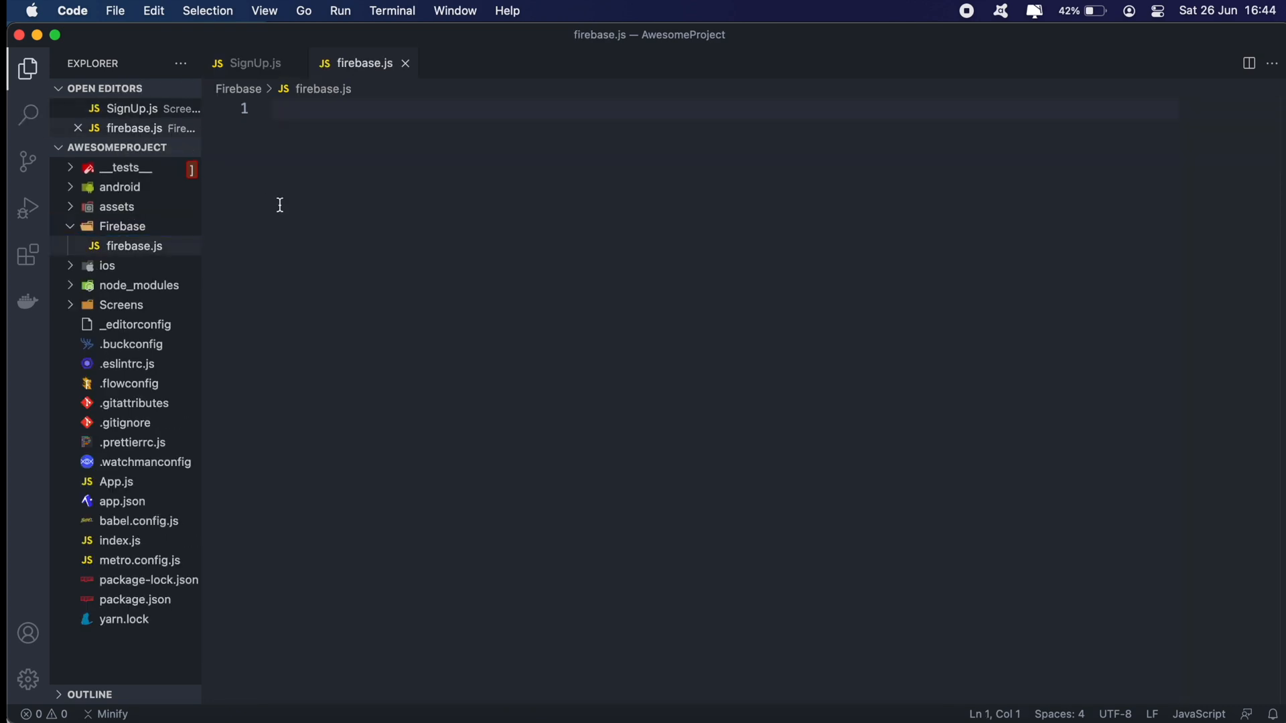
pyautogui.click(203, 703)
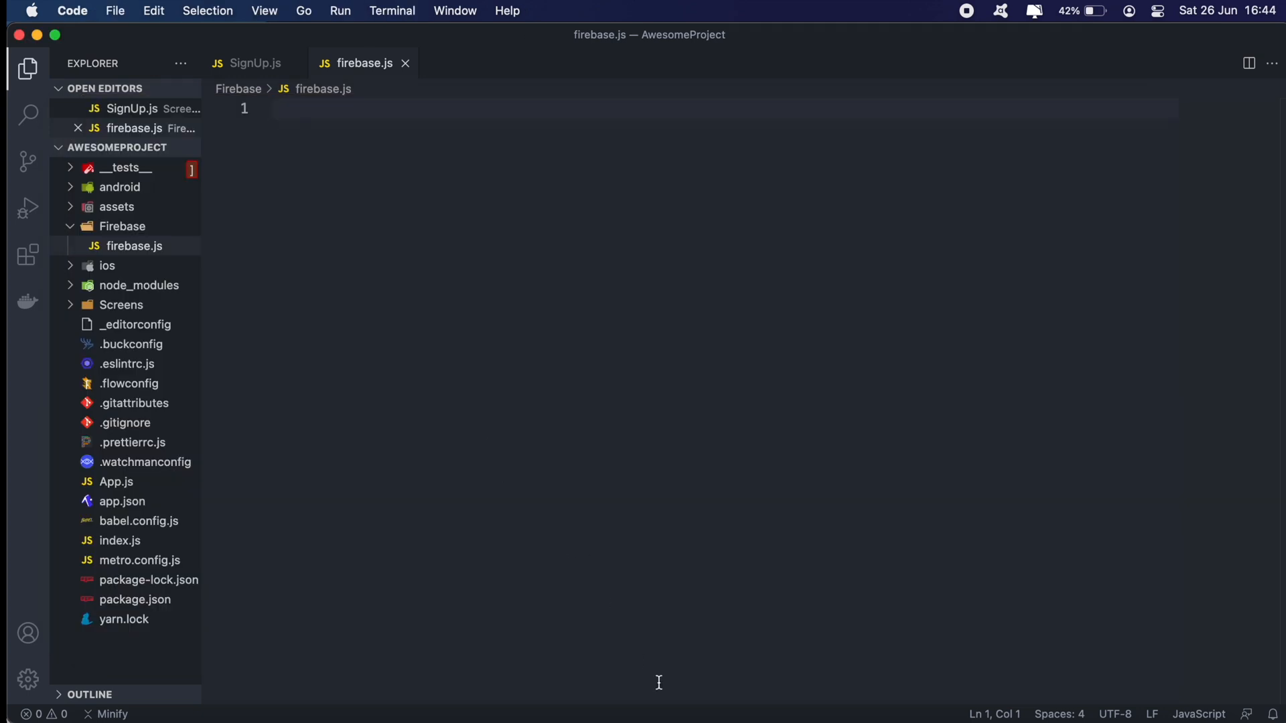
# Step: Import firebase in firebase.js and begin a const firebaseConfig = { object
pyautogui.write("import * as firebase from 'firebase';")
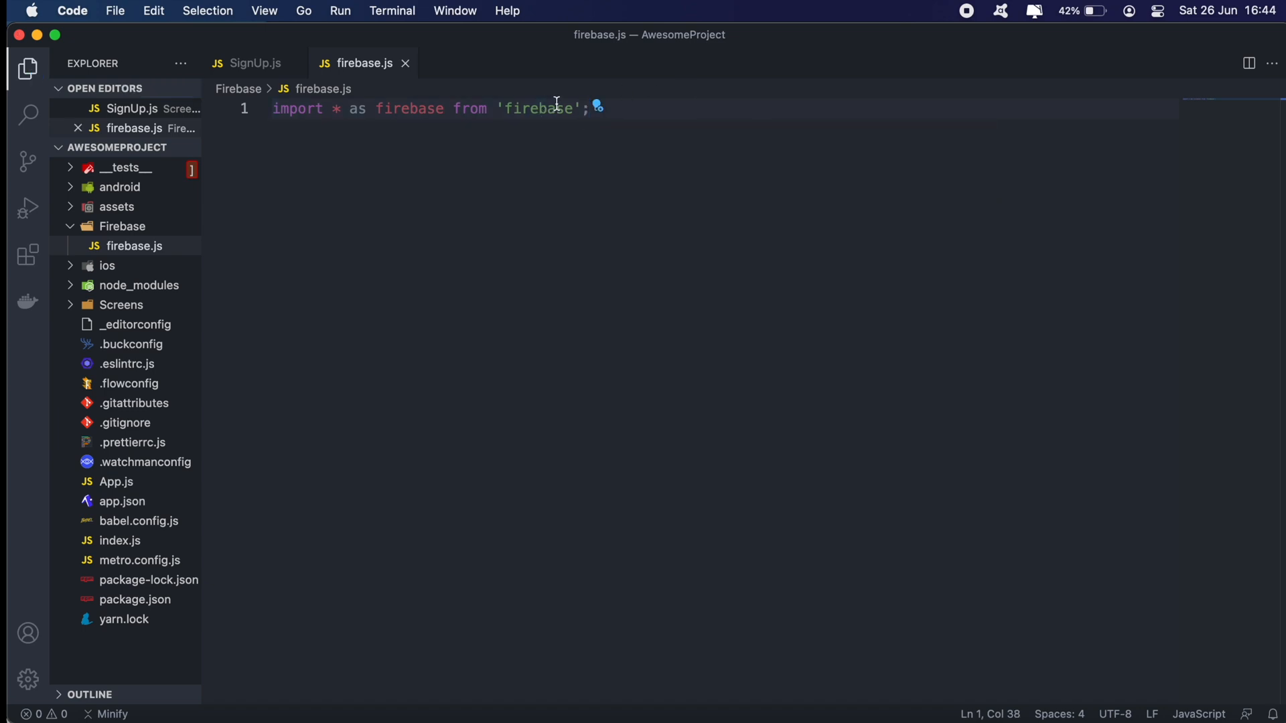
pyautogui.moveTo(651, 104)
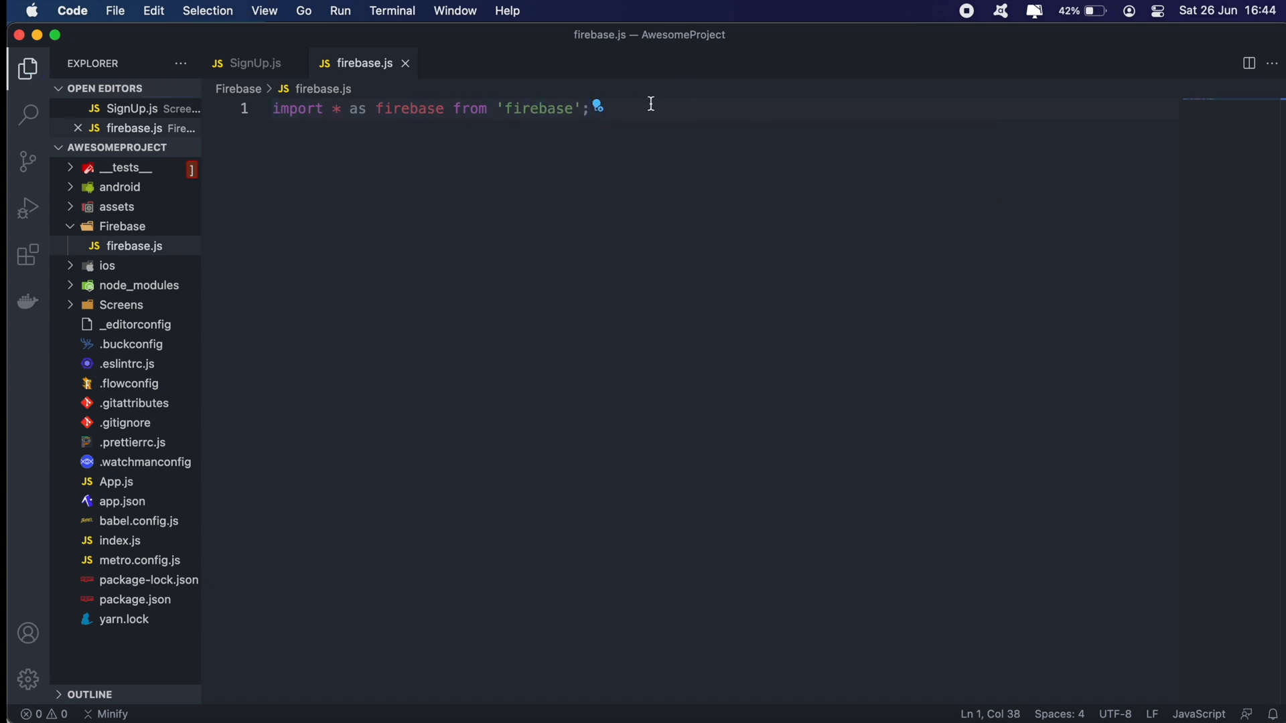
pyautogui.write('const')
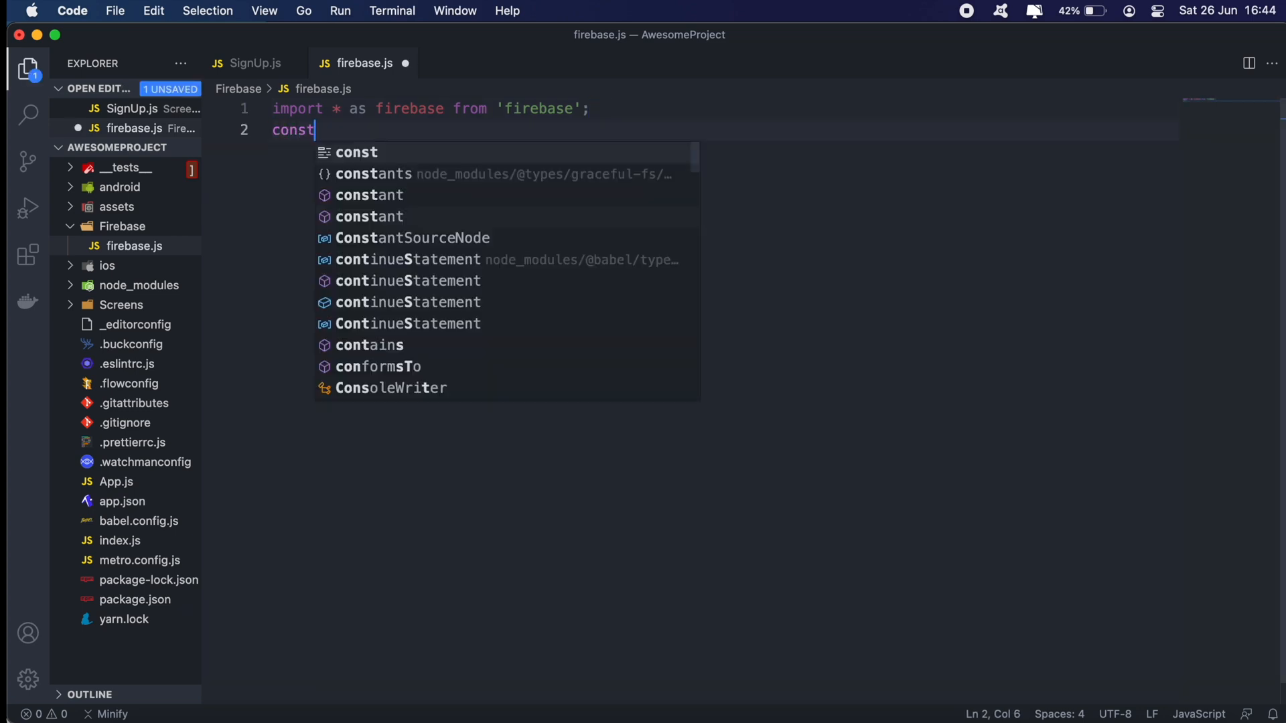
pyautogui.write('f')
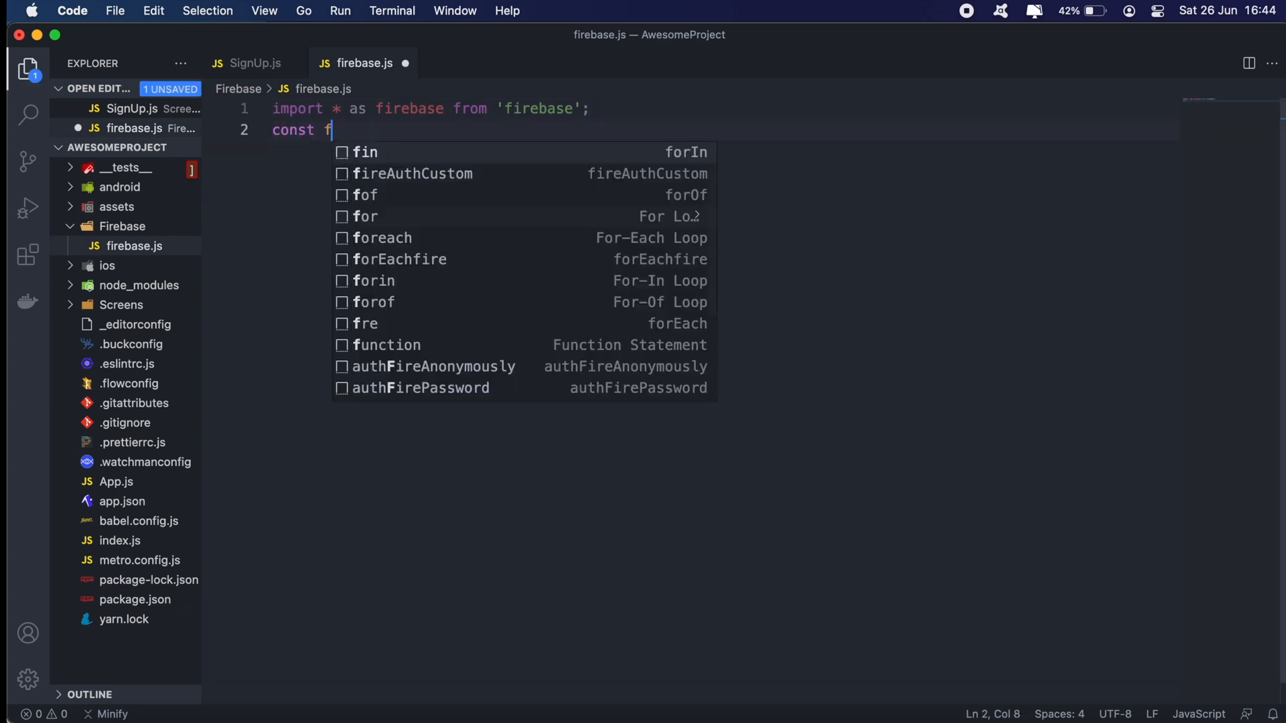
pyautogui.write('irebaseCo')
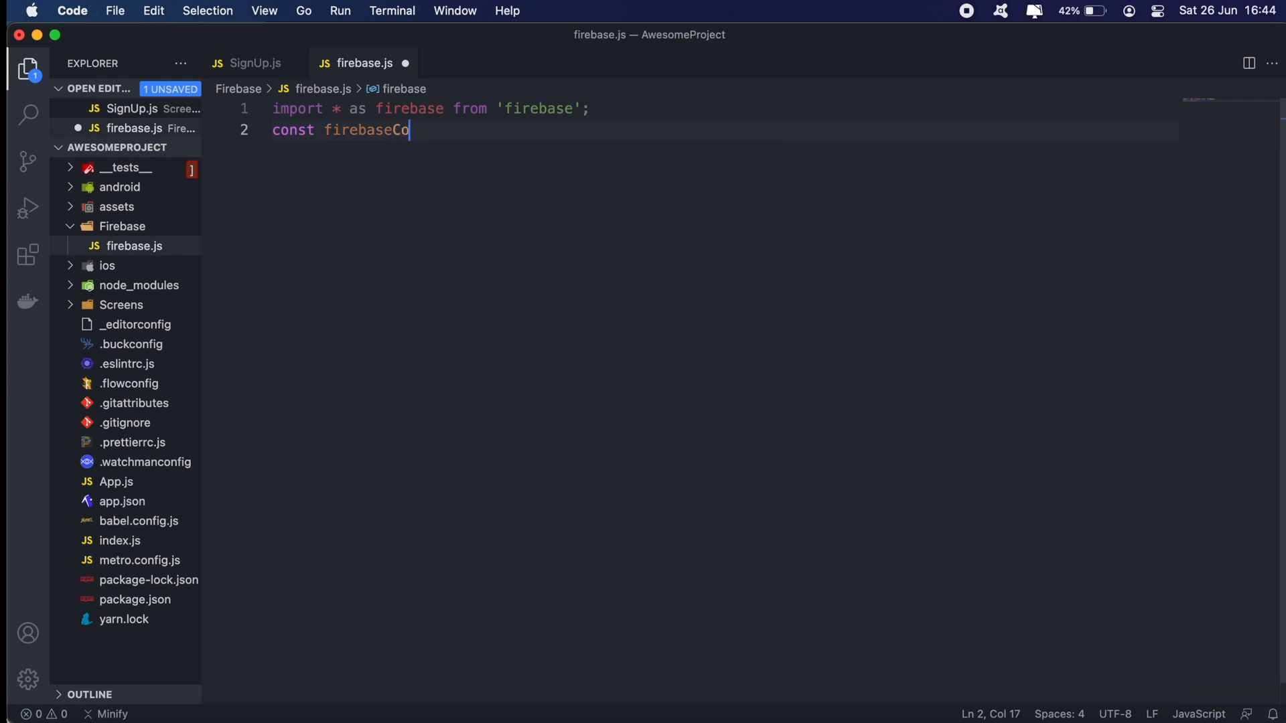
pyautogui.write('n')
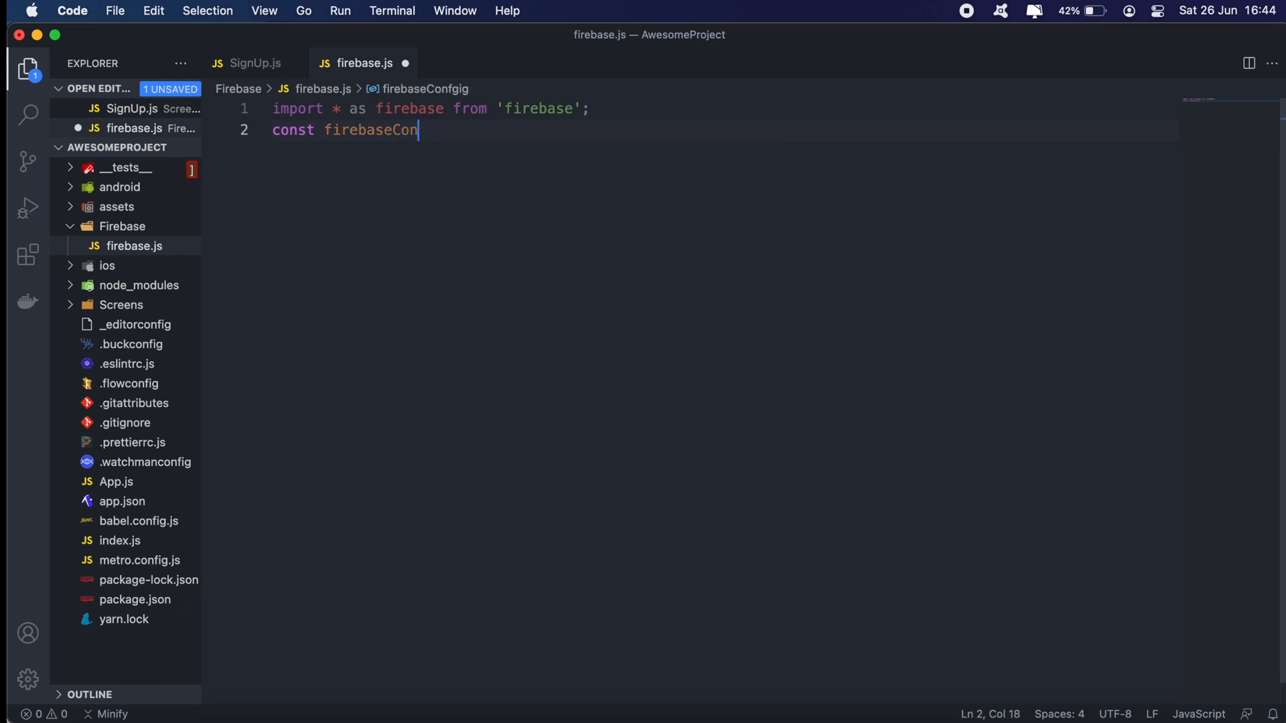
pyautogui.write('fig')
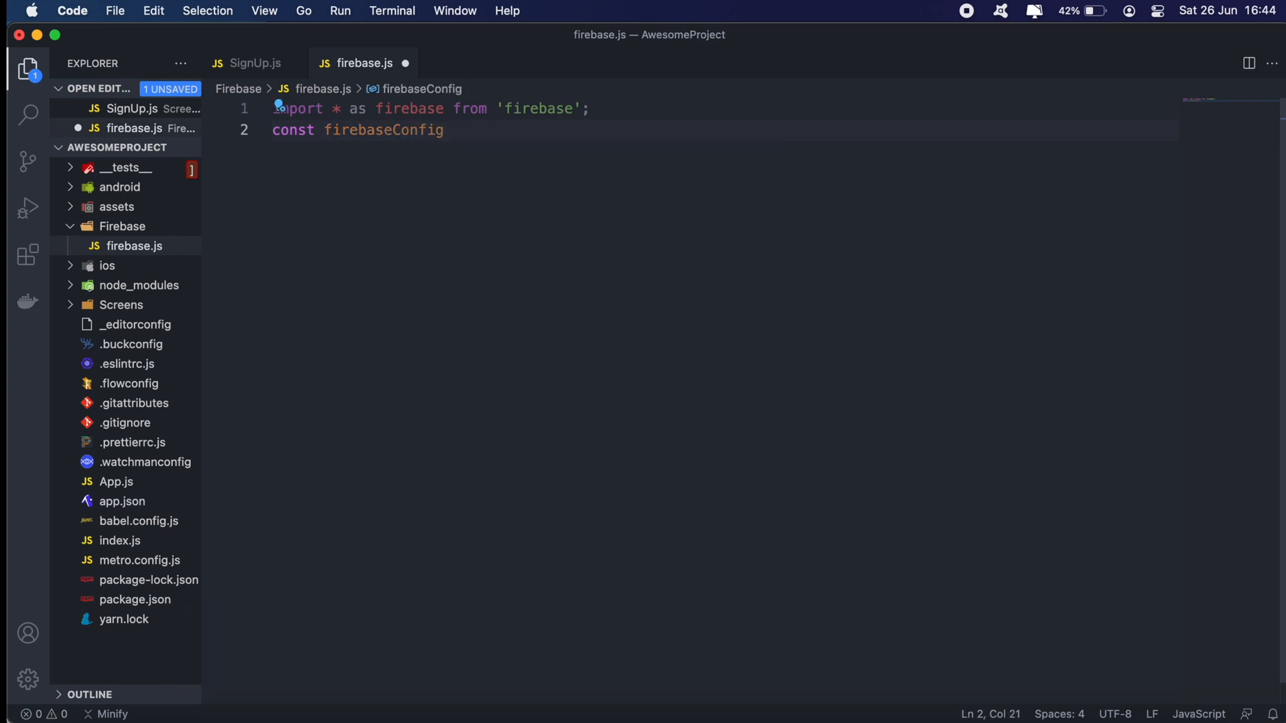
pyautogui.write('={')
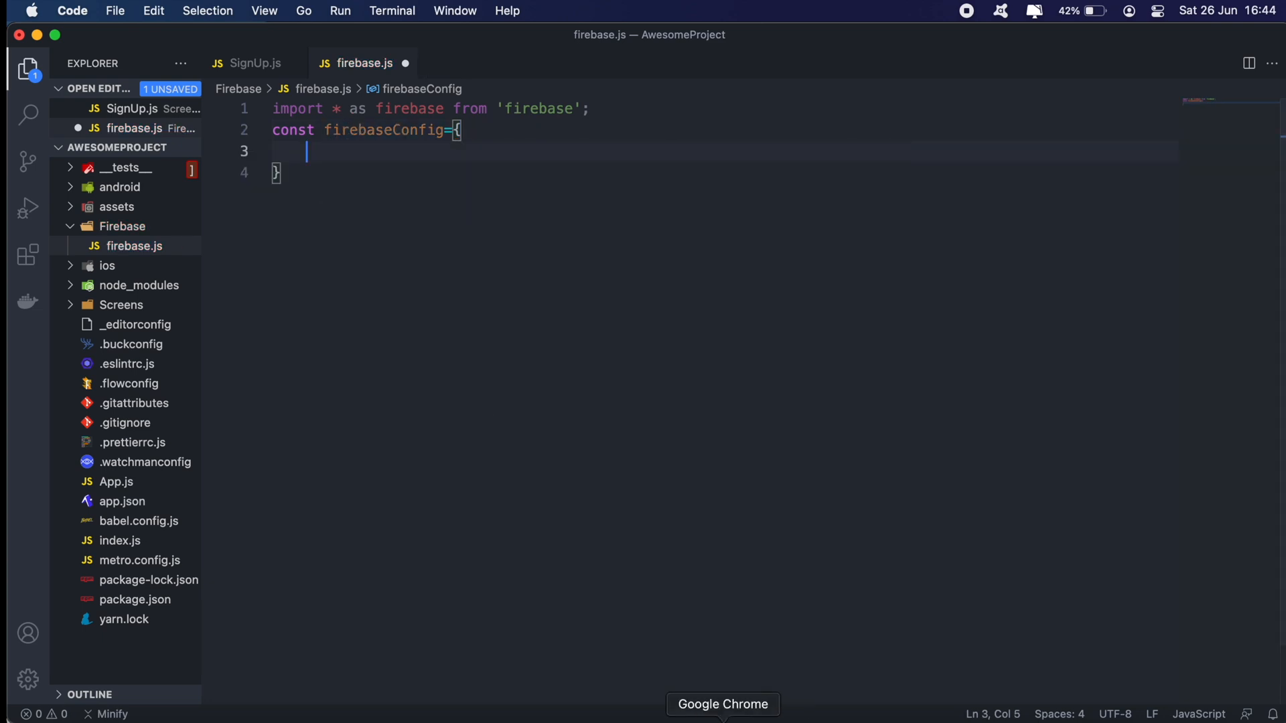
# Step: View the aurora-test project settings in Firebase Console and select its web app config lines
pyautogui.click(723, 703)
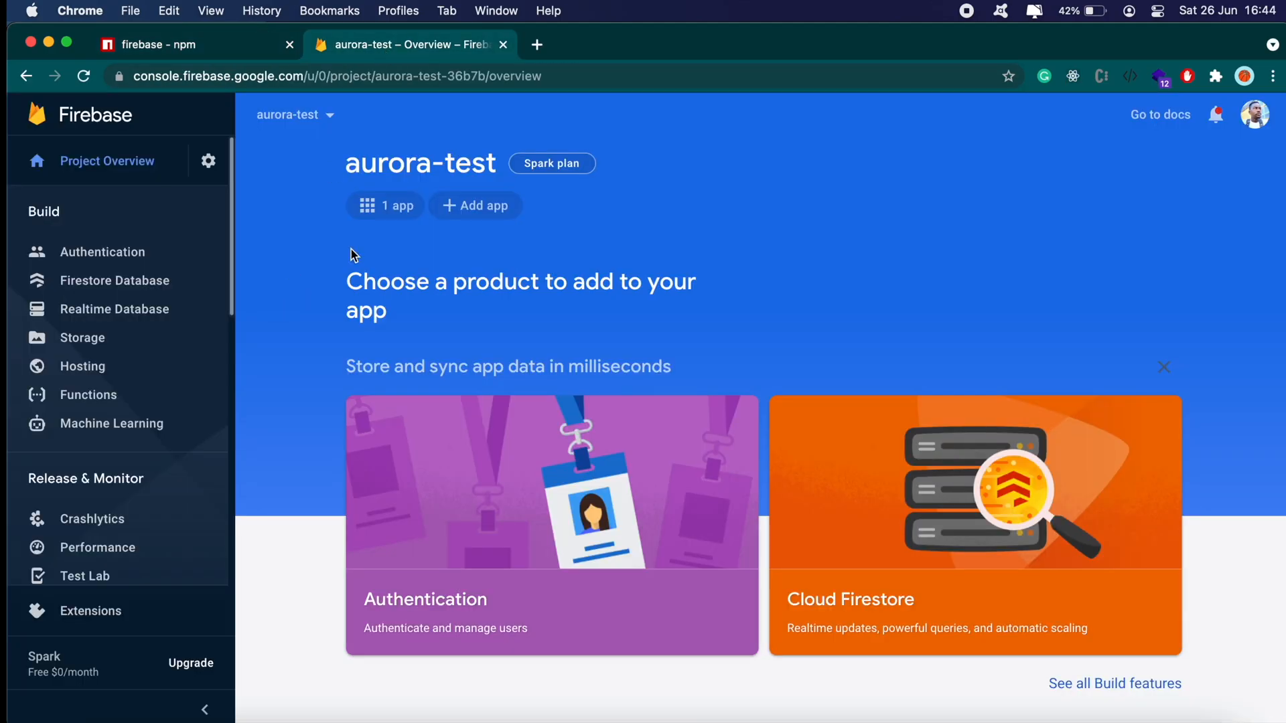
pyautogui.moveTo(141, 205)
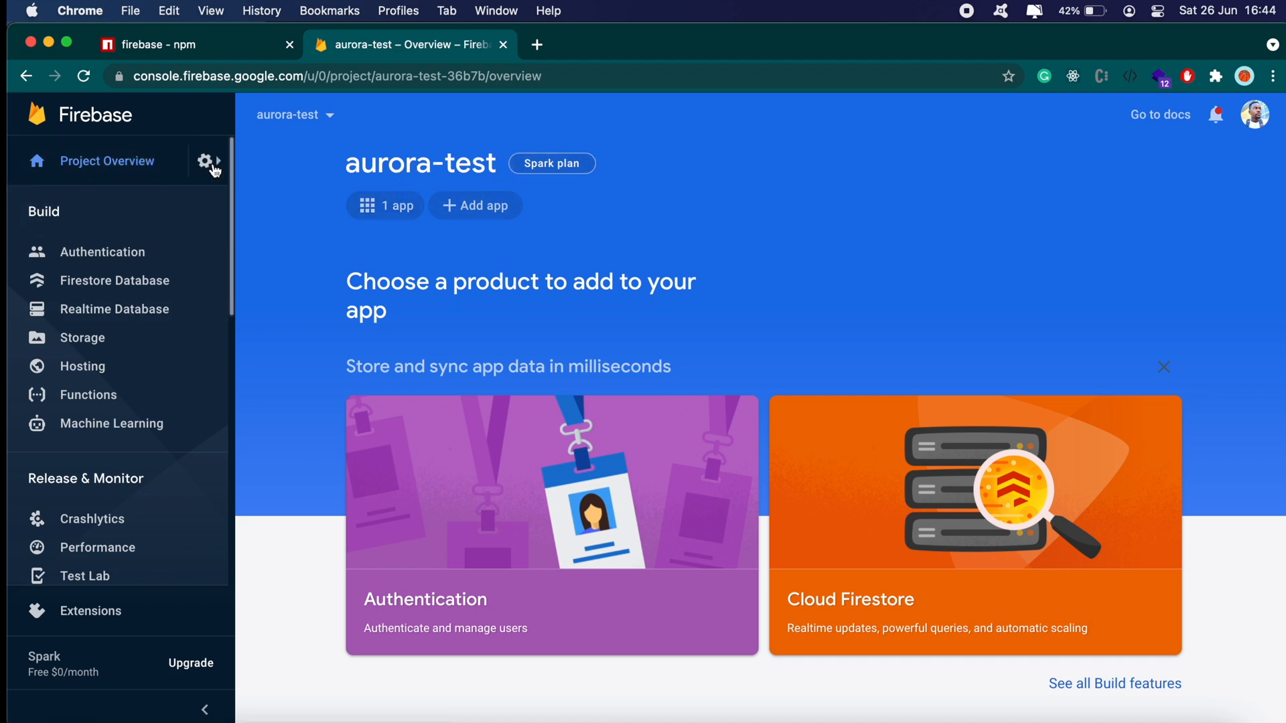
pyautogui.click(208, 160)
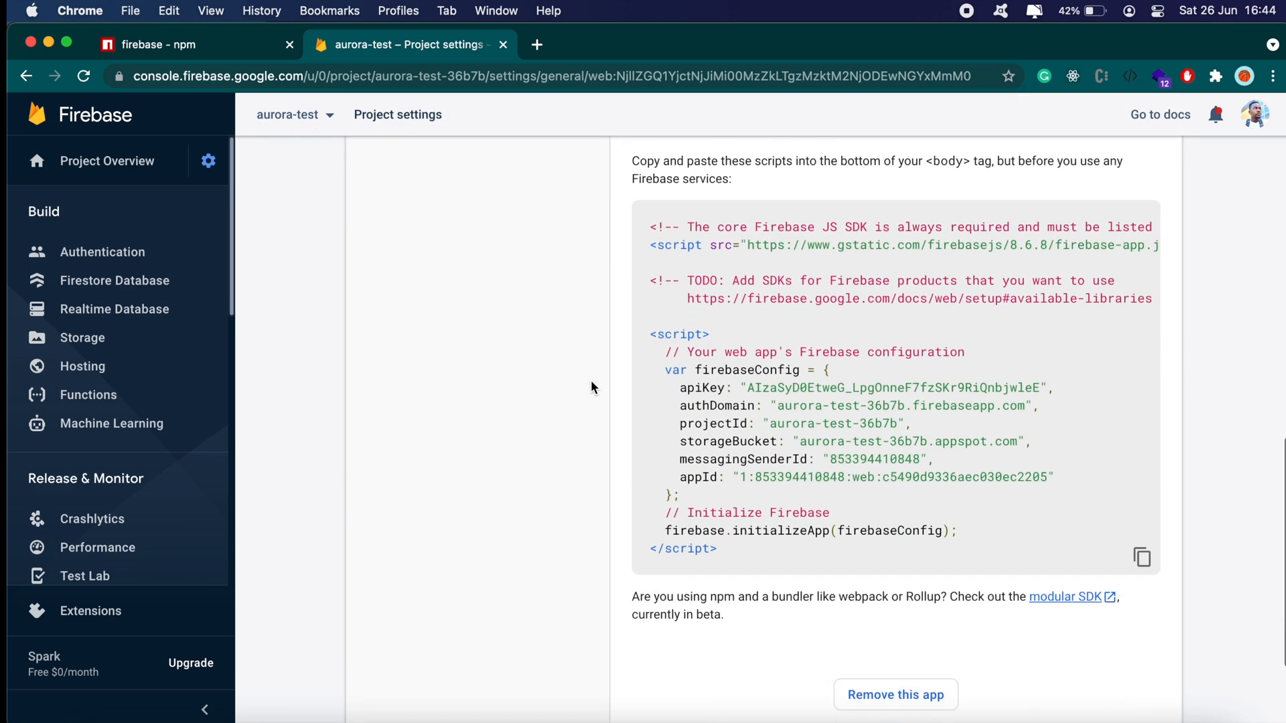
pyautogui.moveTo(679, 459); pyautogui.dragTo(1053, 477)
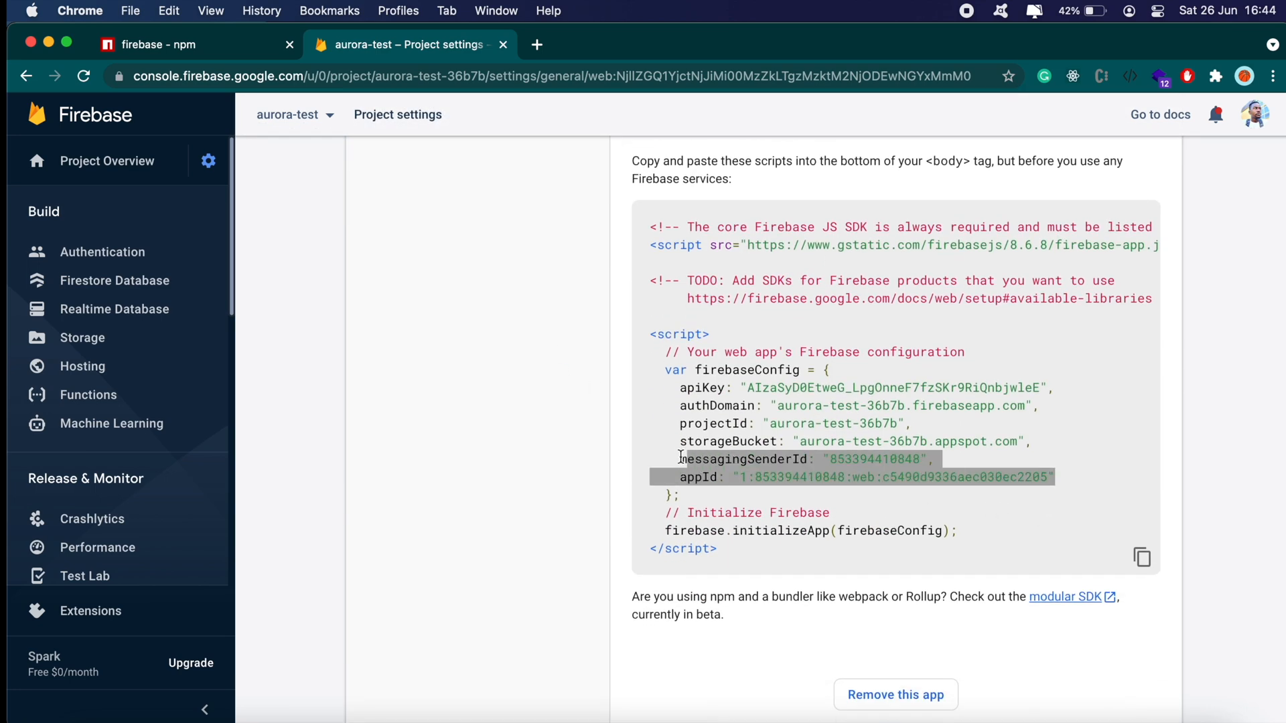
pyautogui.moveTo(680, 458); pyautogui.dragTo(1051, 388)
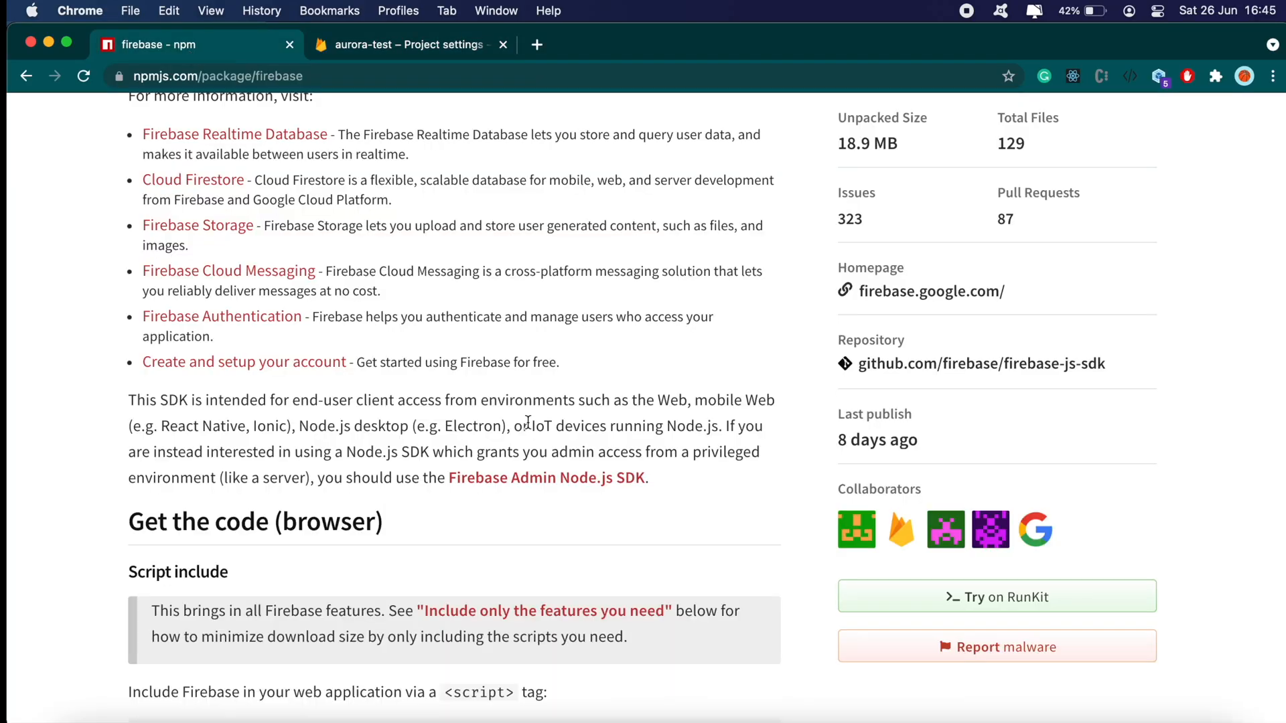
# Step: Bring the aurora-test config and firebase.initializeApp(firebaseConfig) call into firebase.js
pyautogui.scroll(-3)
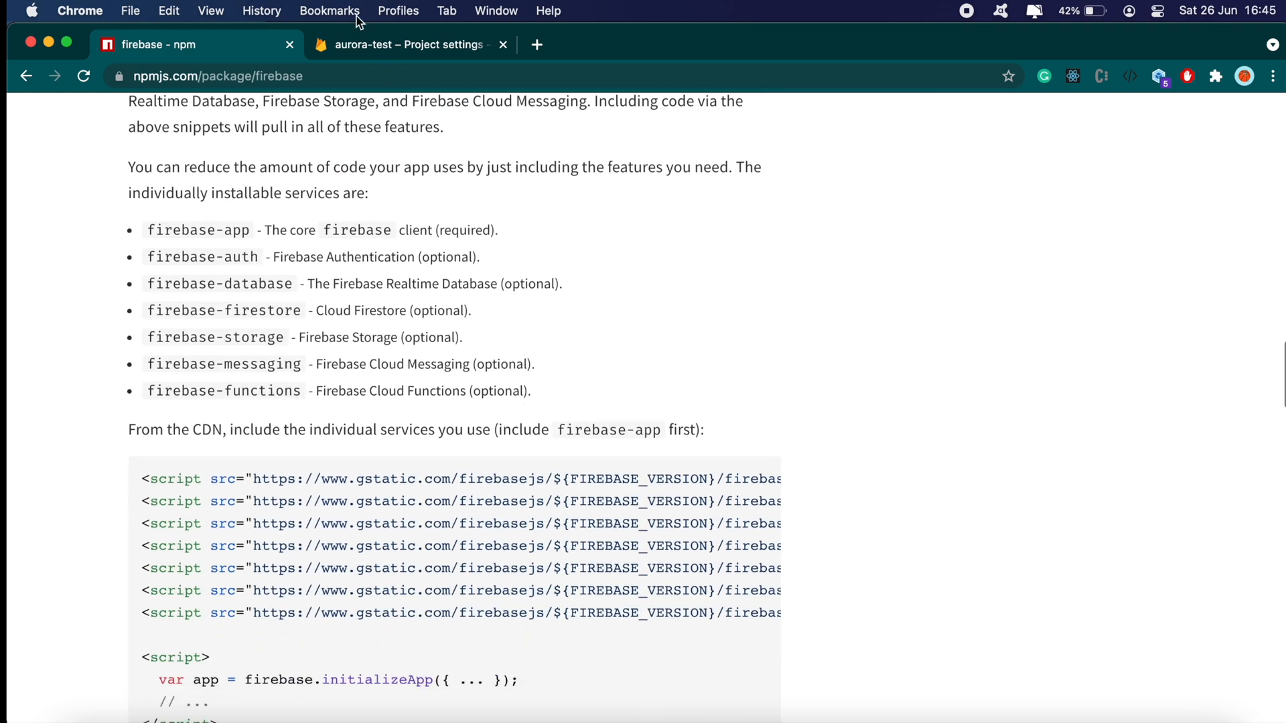
pyautogui.click(407, 44)
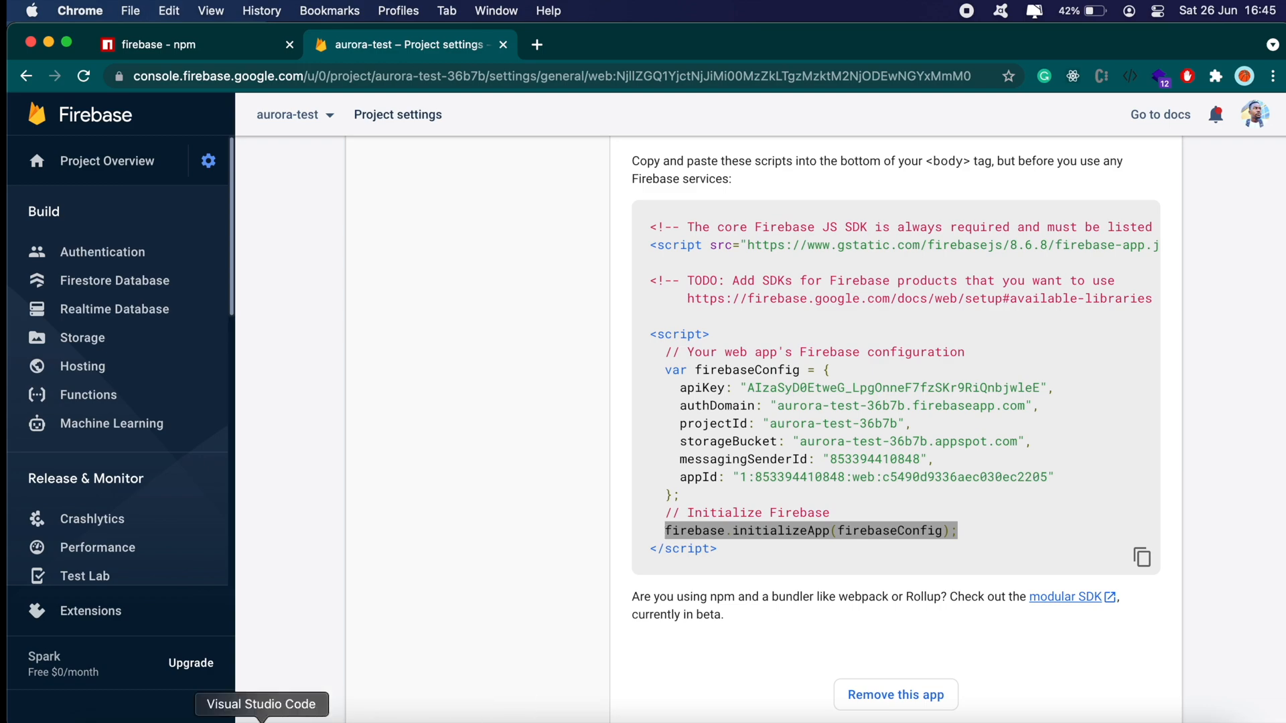
pyautogui.click(261, 703)
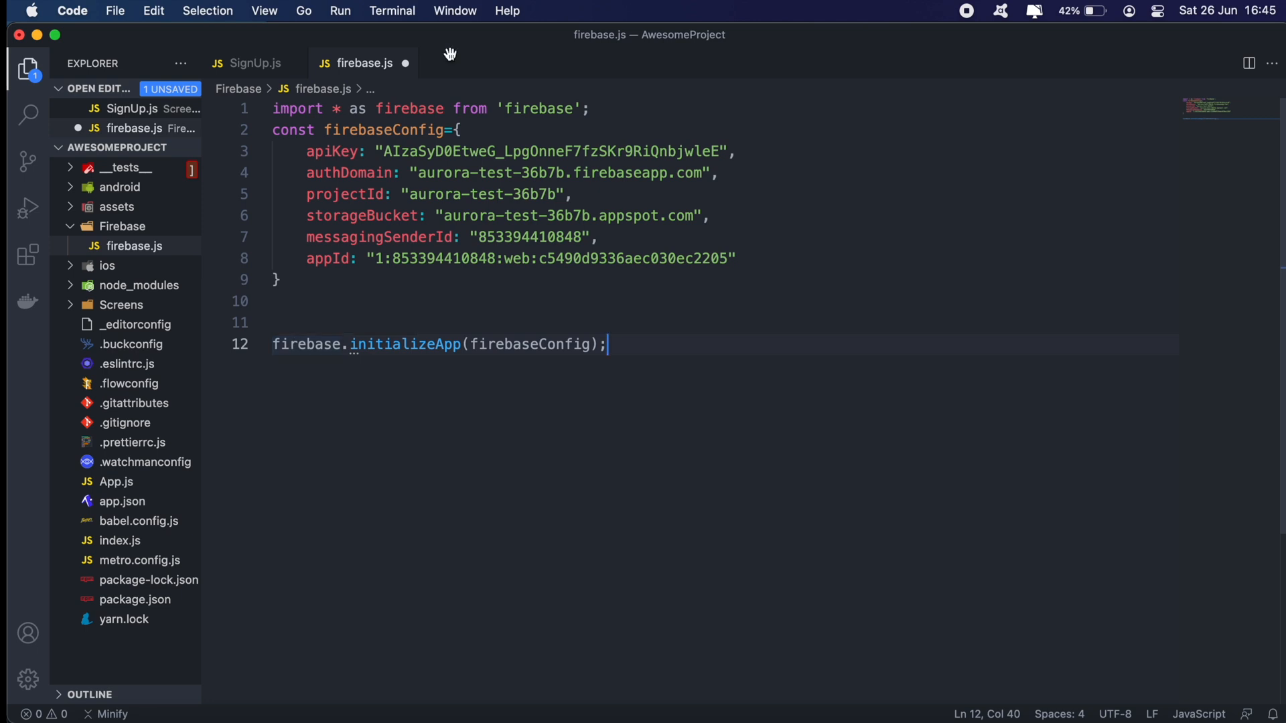
pyautogui.doubleClick(378, 129)
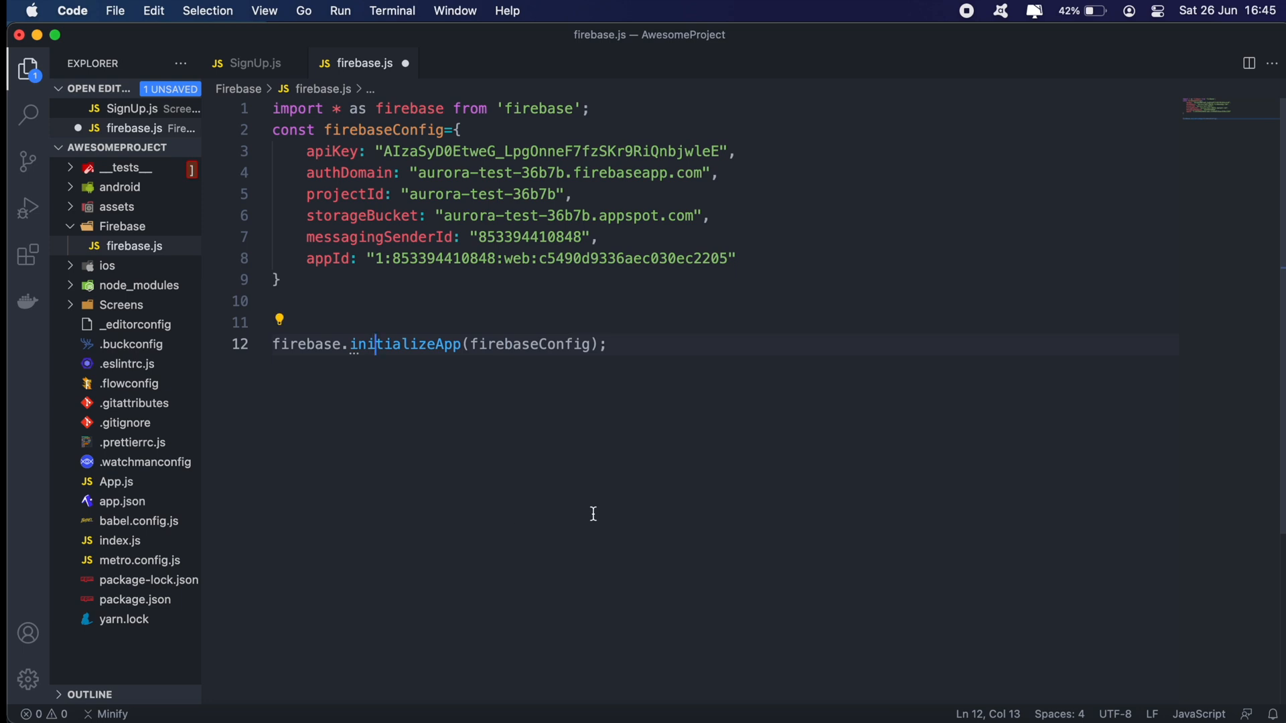
pyautogui.moveTo(285, 344)
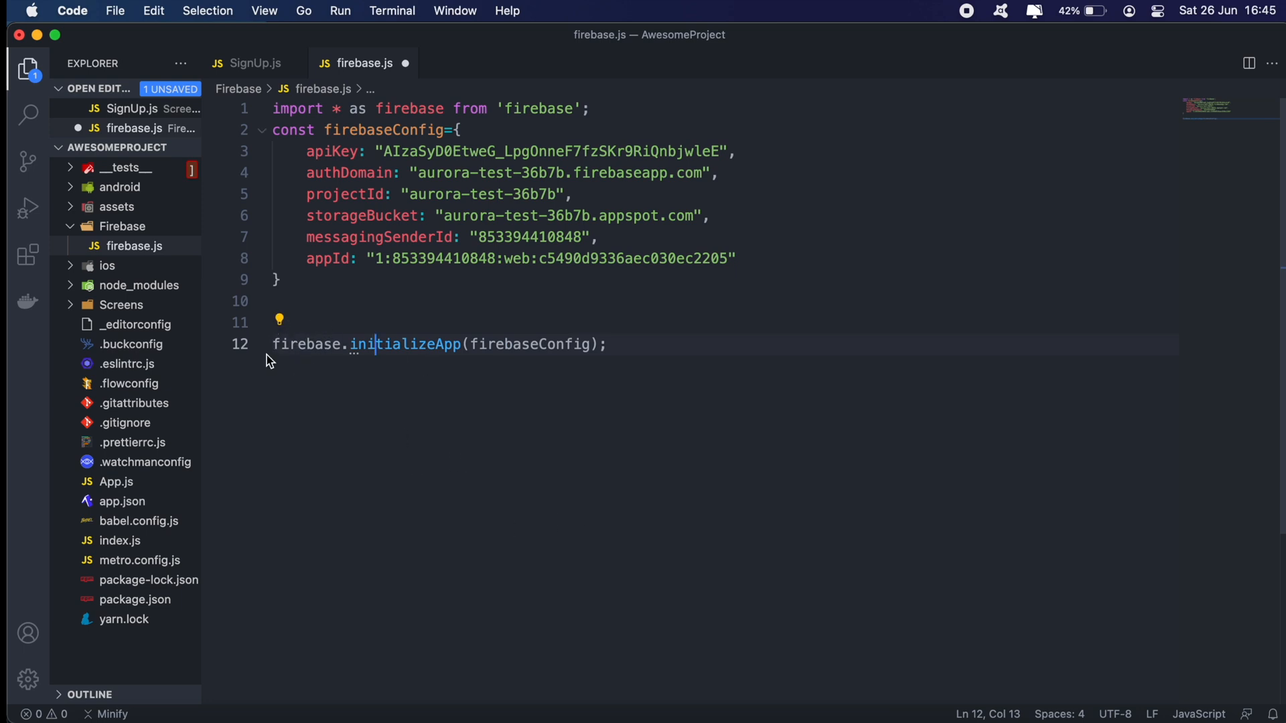
# Step: Add an if (!firebase.apps.length) { guard above the initializeApp line
pyautogui.click(273, 344)
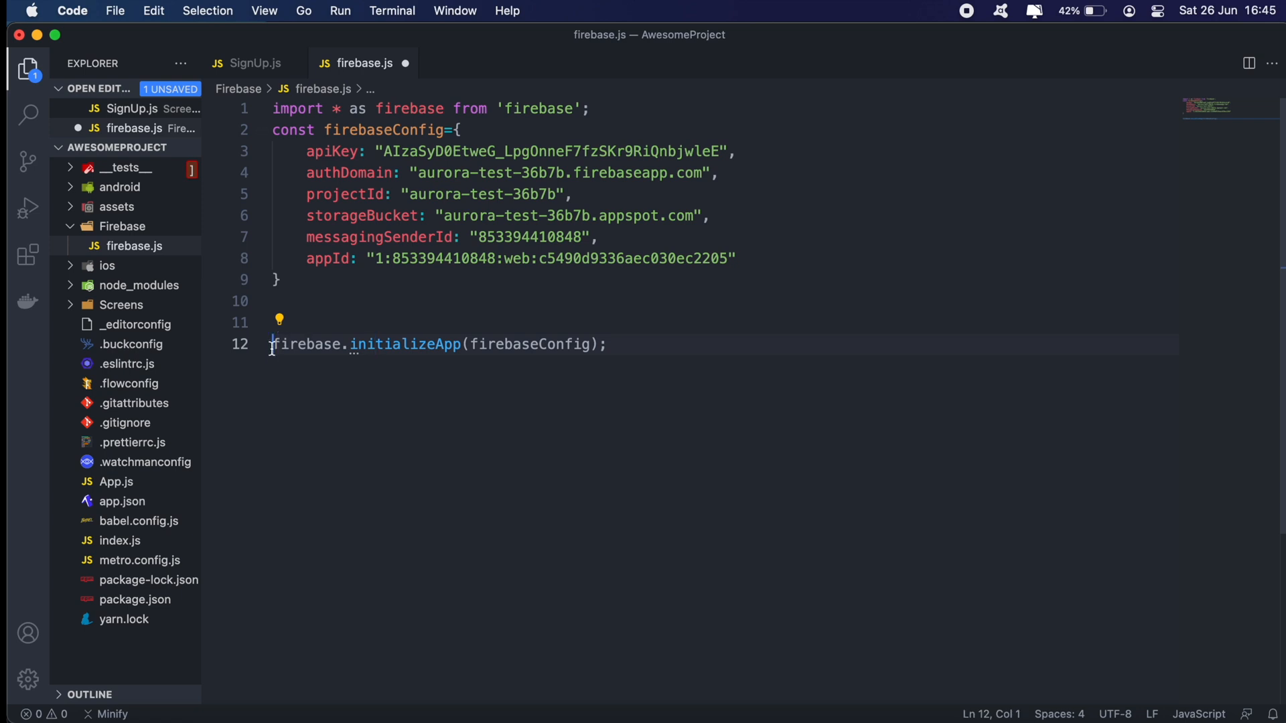
pyautogui.doubleClick(306, 344)
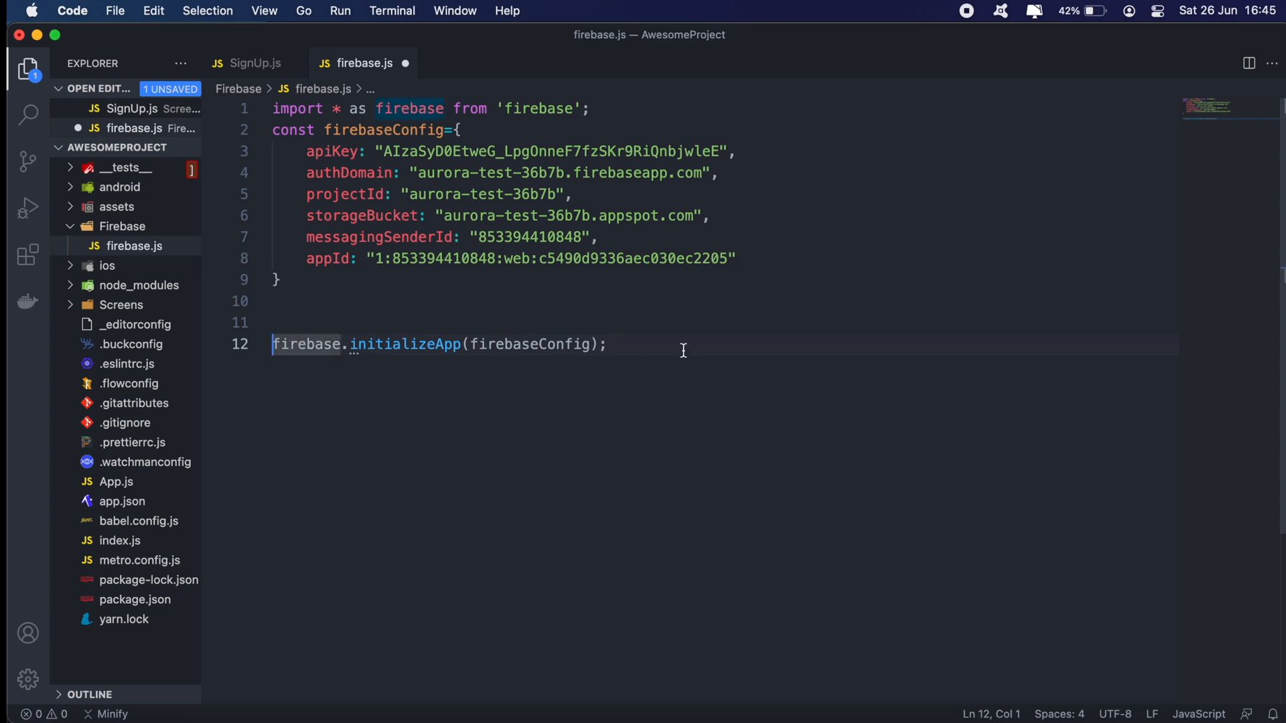
pyautogui.moveTo(307, 398)
pyautogui.write('if(')
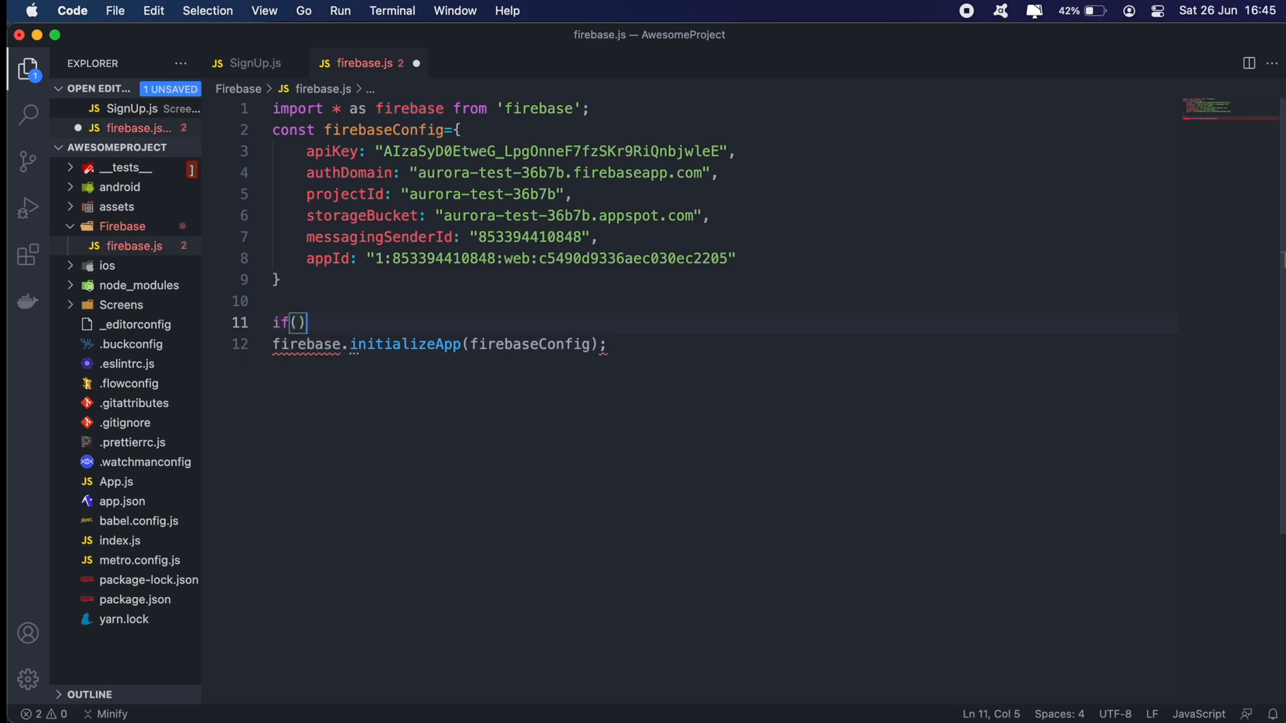
pyautogui.write('{')
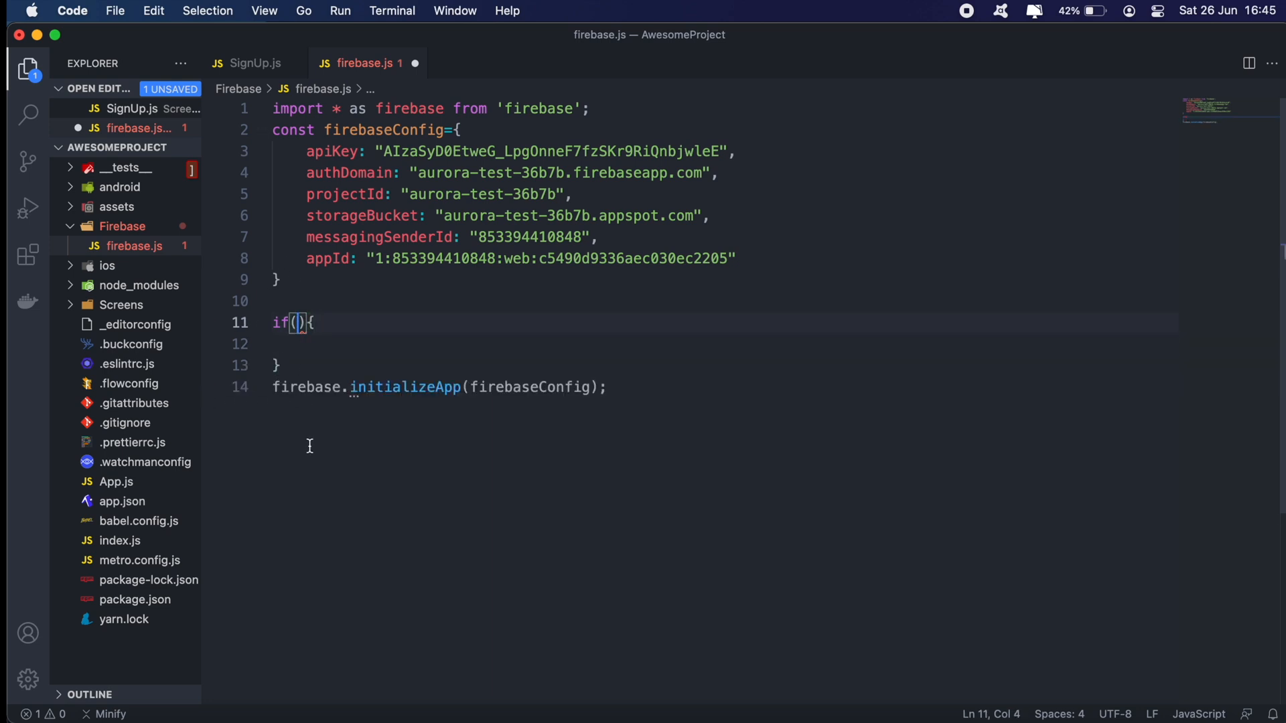
pyautogui.write('!')
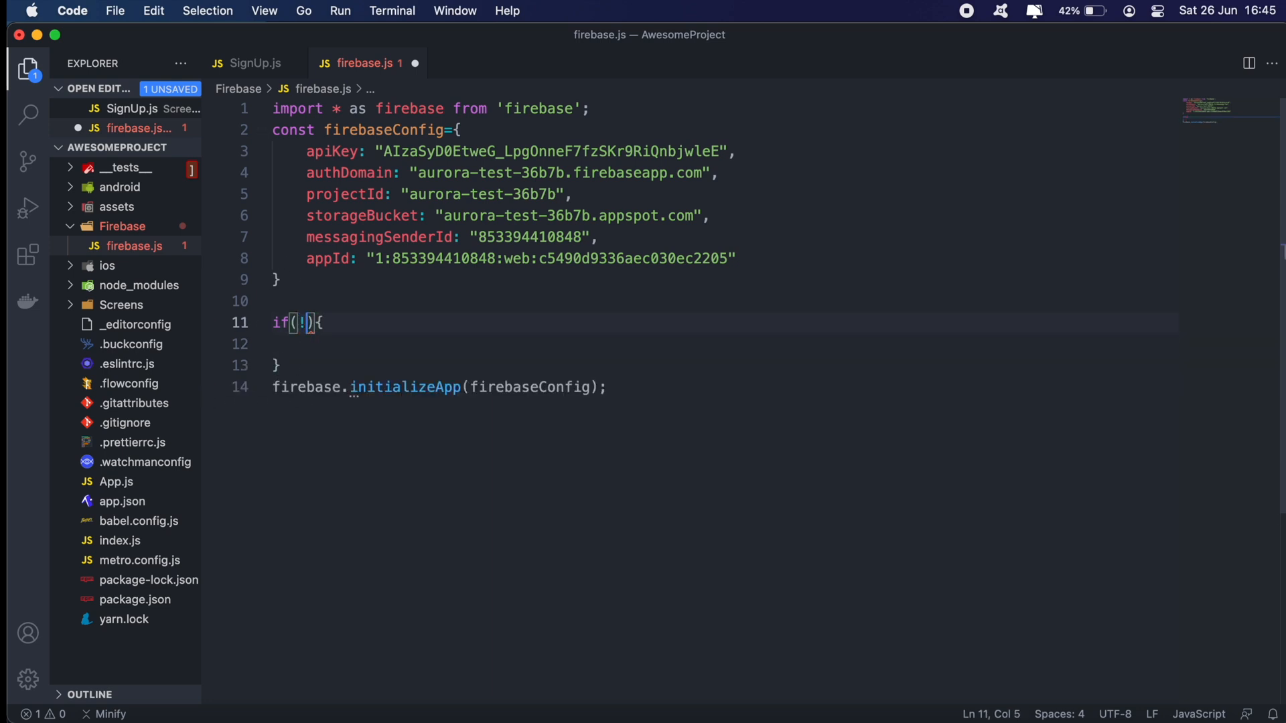
pyautogui.write('firebase')
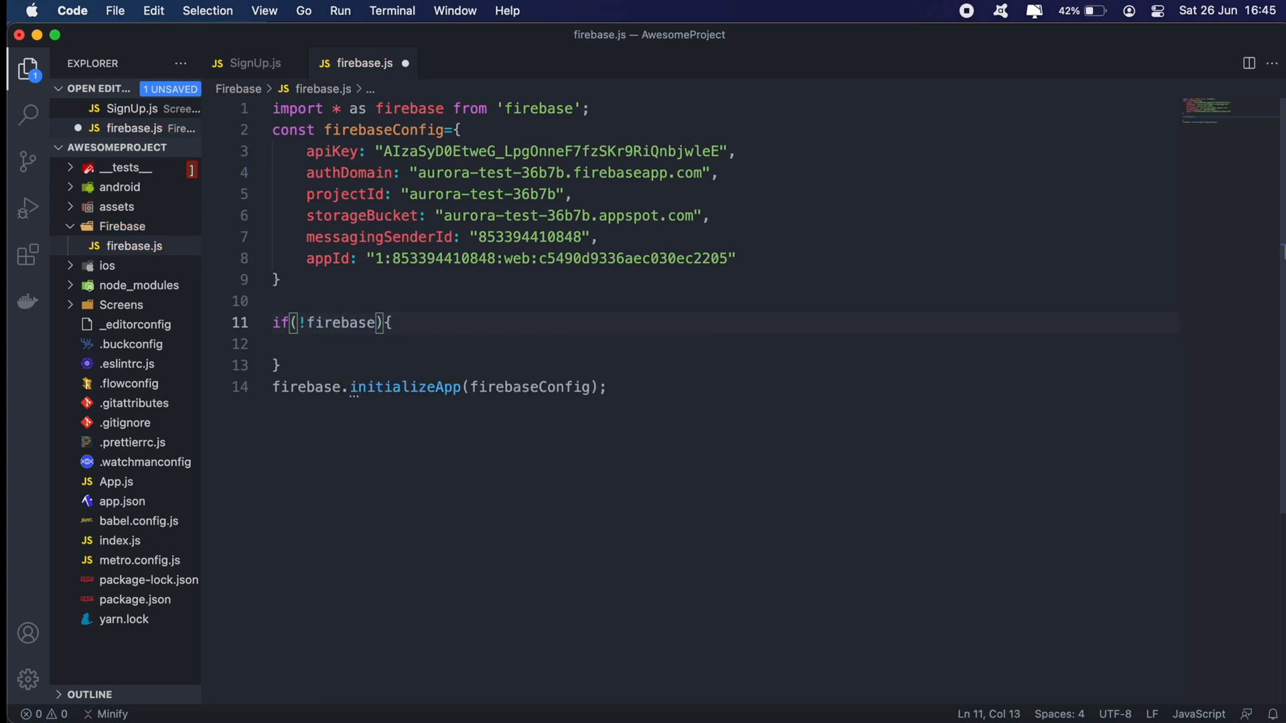
pyautogui.write('.apps')
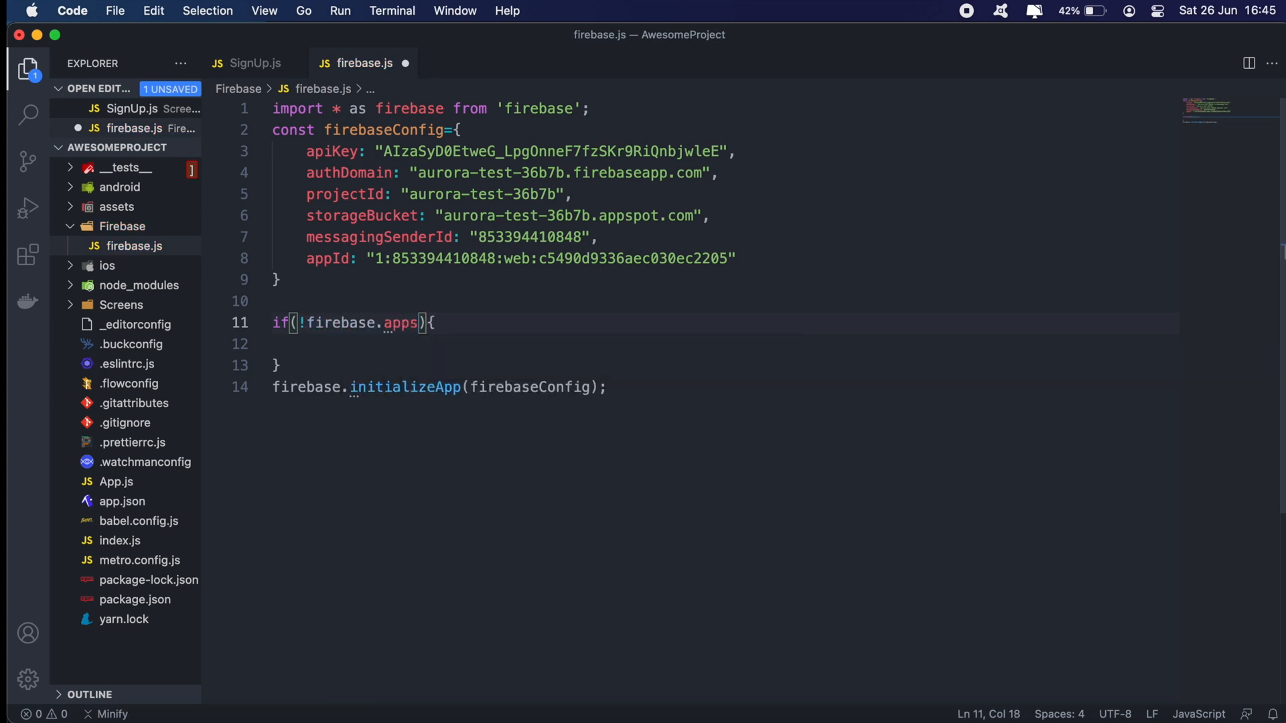
pyautogui.write('.length')
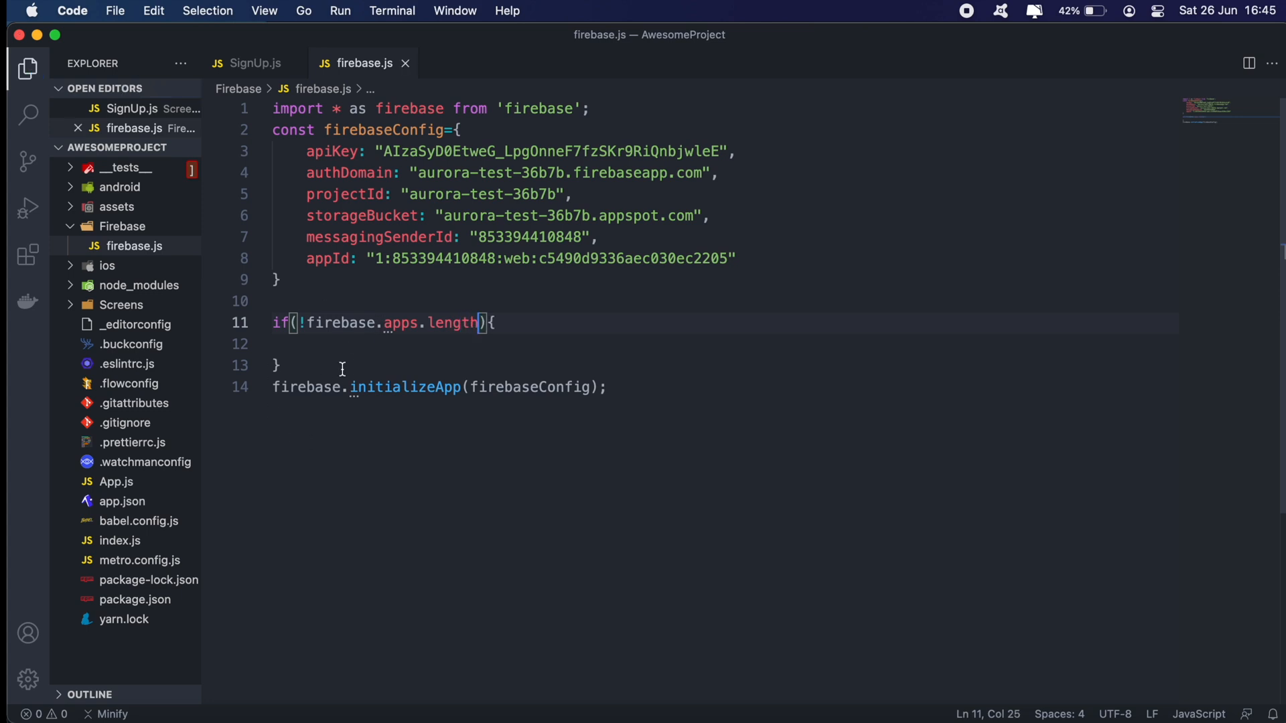
pyautogui.moveTo(560, 394)
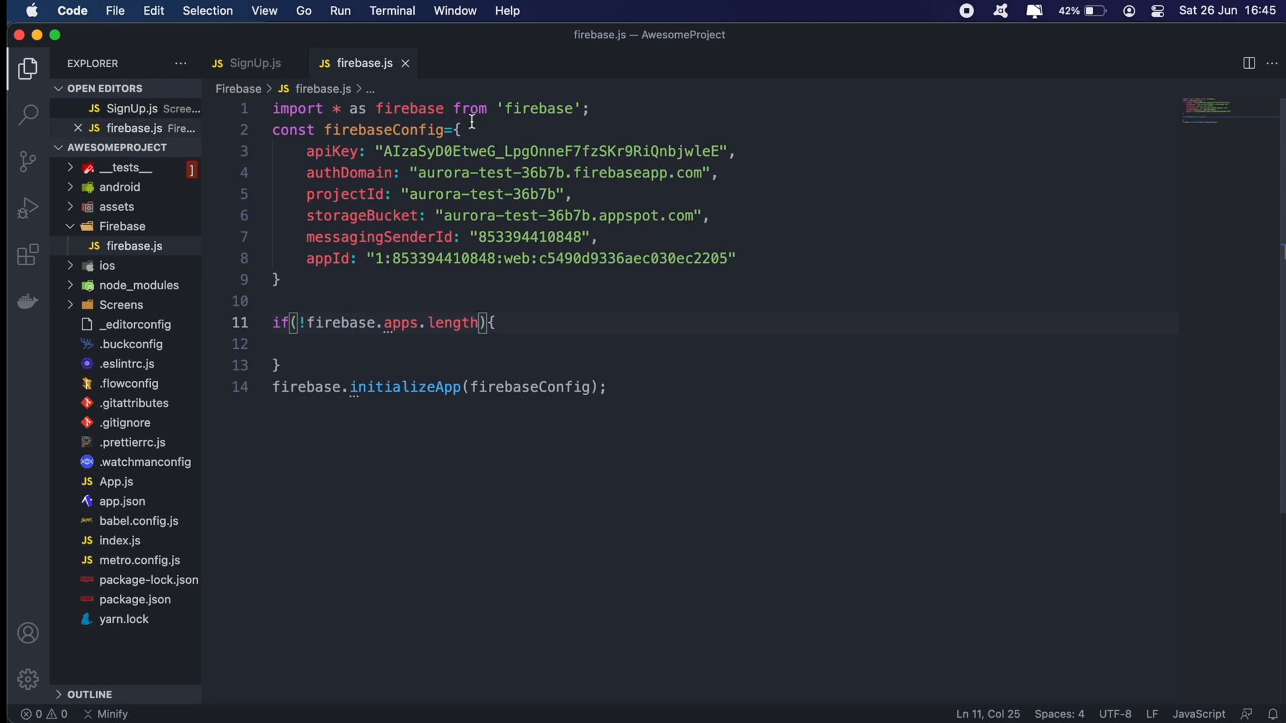
# Step: Move firebase.initializeApp(firebaseConfig); inside the guard block
pyautogui.press('Backspace')
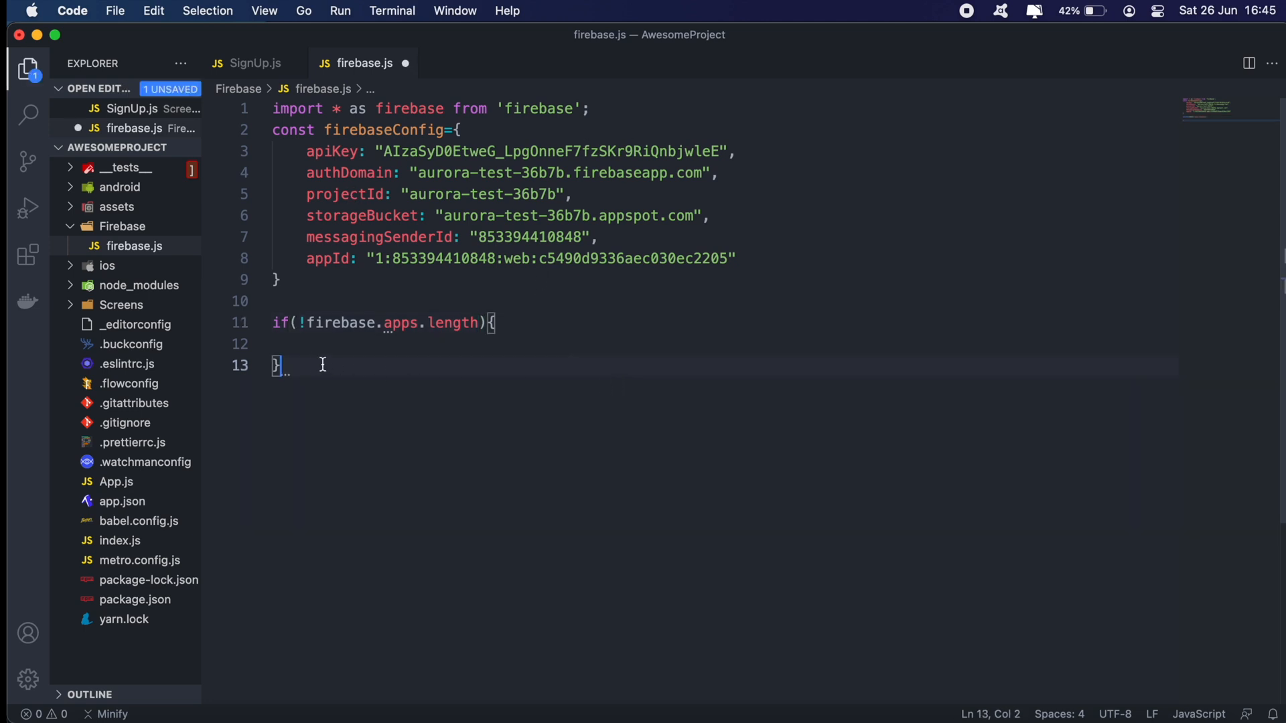
pyautogui.write('firebase.initializeApp(firebaseConfig);')
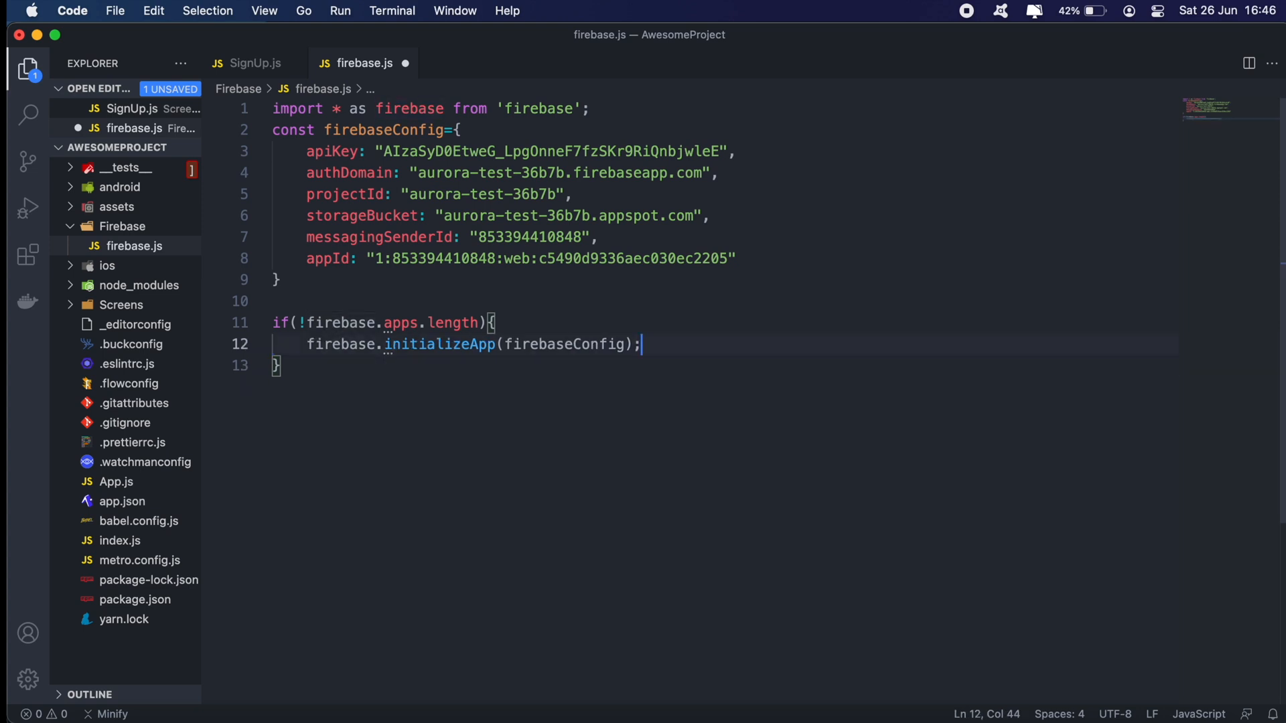
pyautogui.press('Enter')
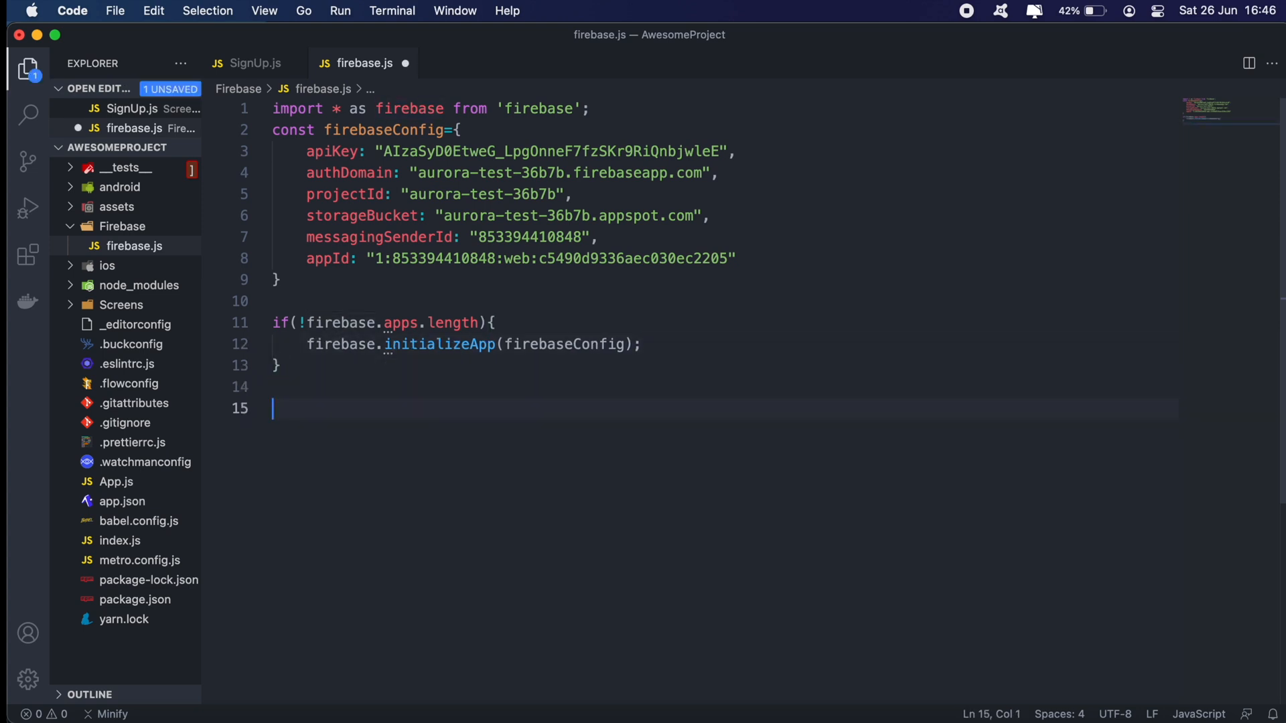
# Step: End firebase.js with export { firebase } and save the file
pyautogui.write('export')
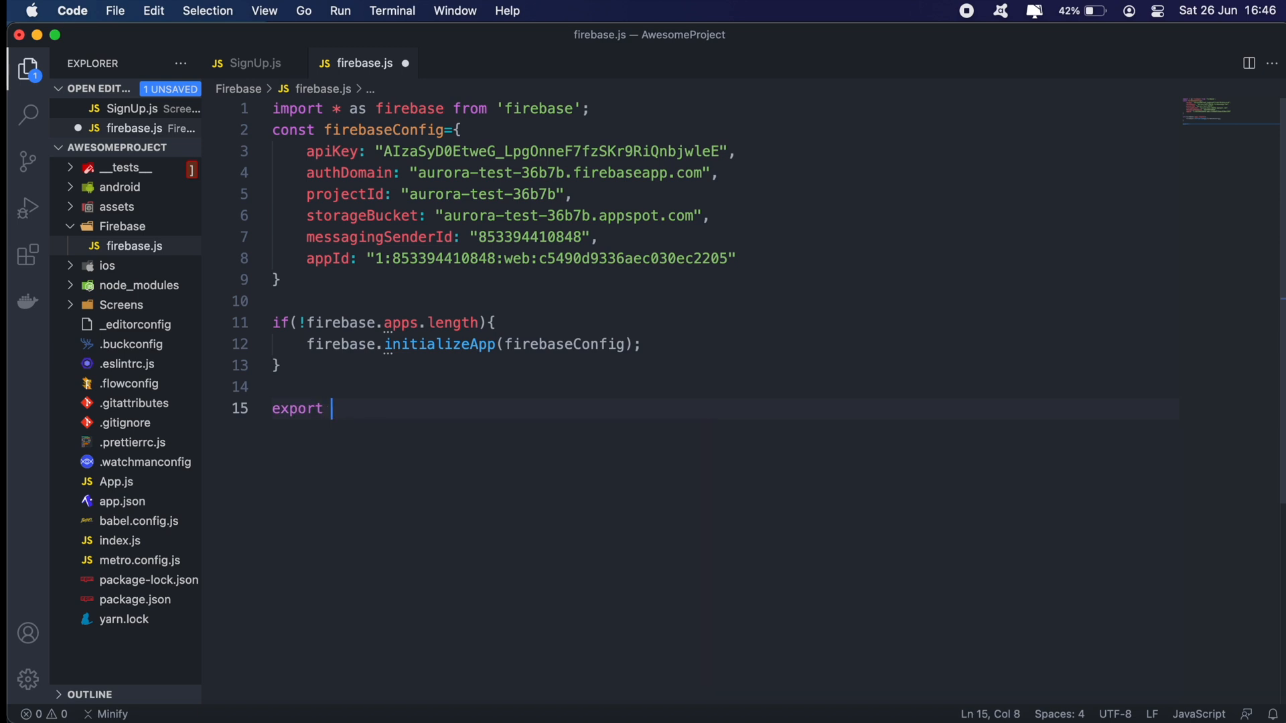
pyautogui.write('{firebase')
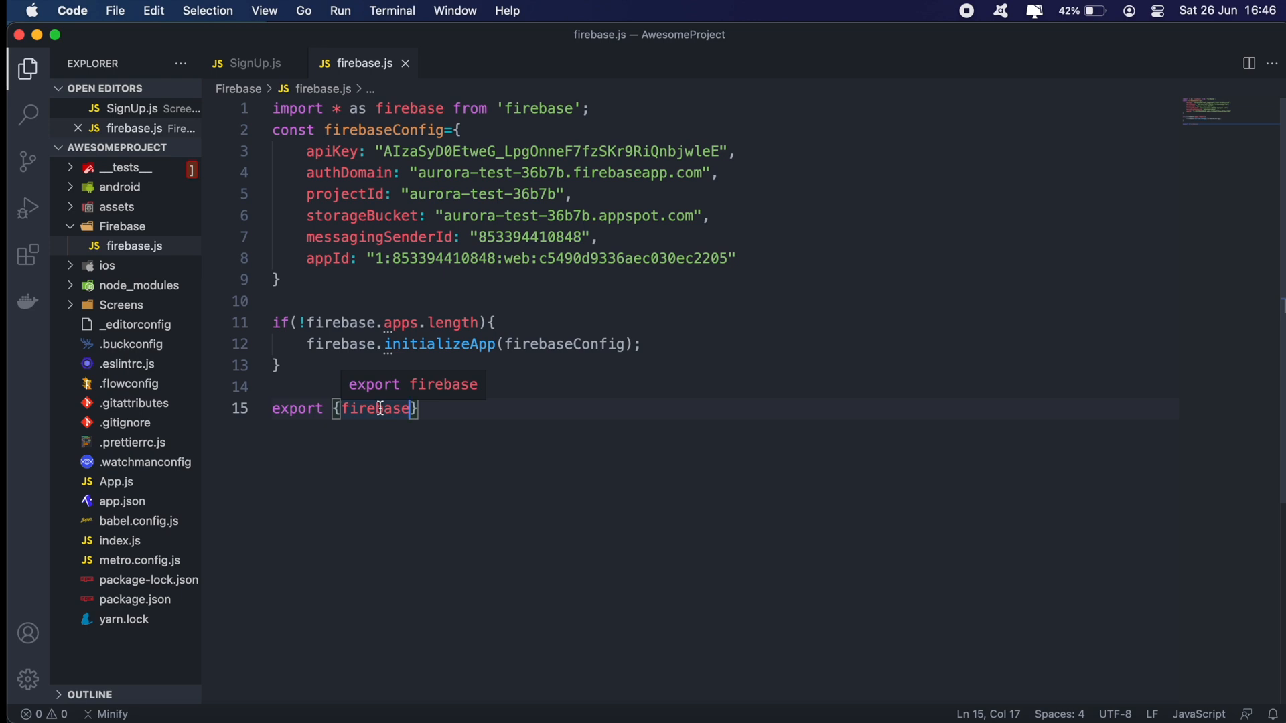
pyautogui.moveTo(535, 468)
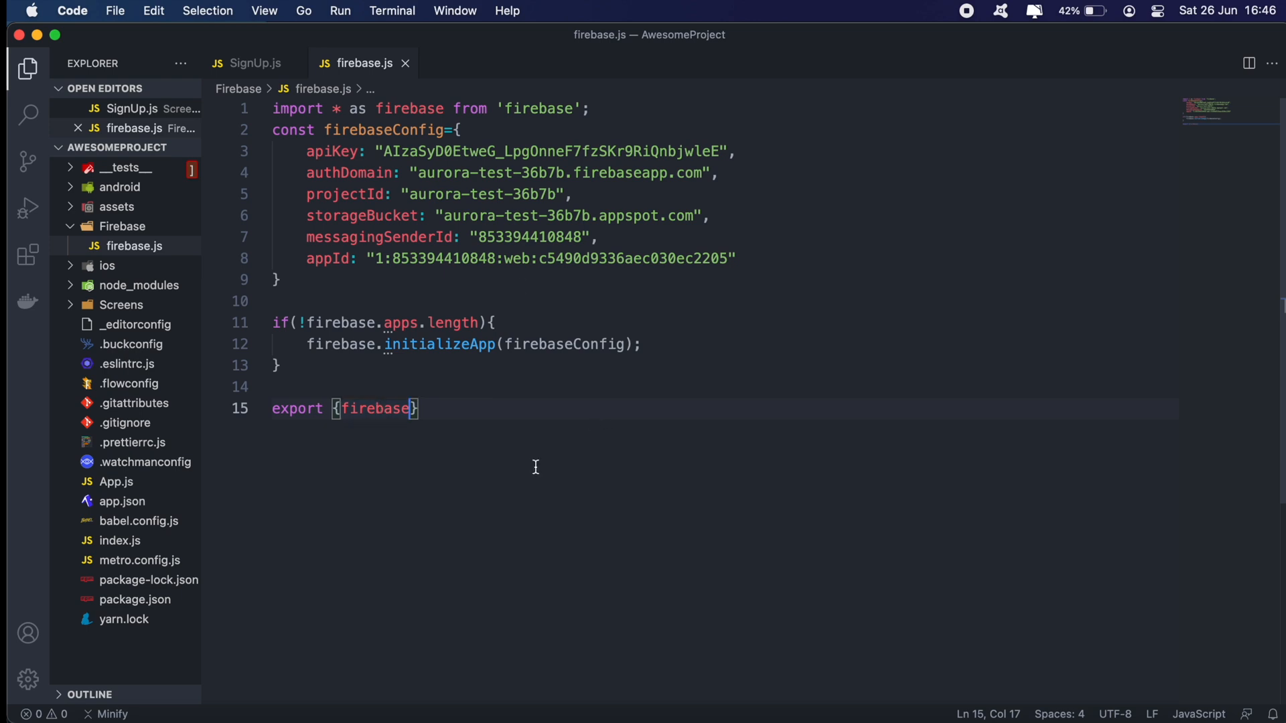
pyautogui.moveTo(458, 424)
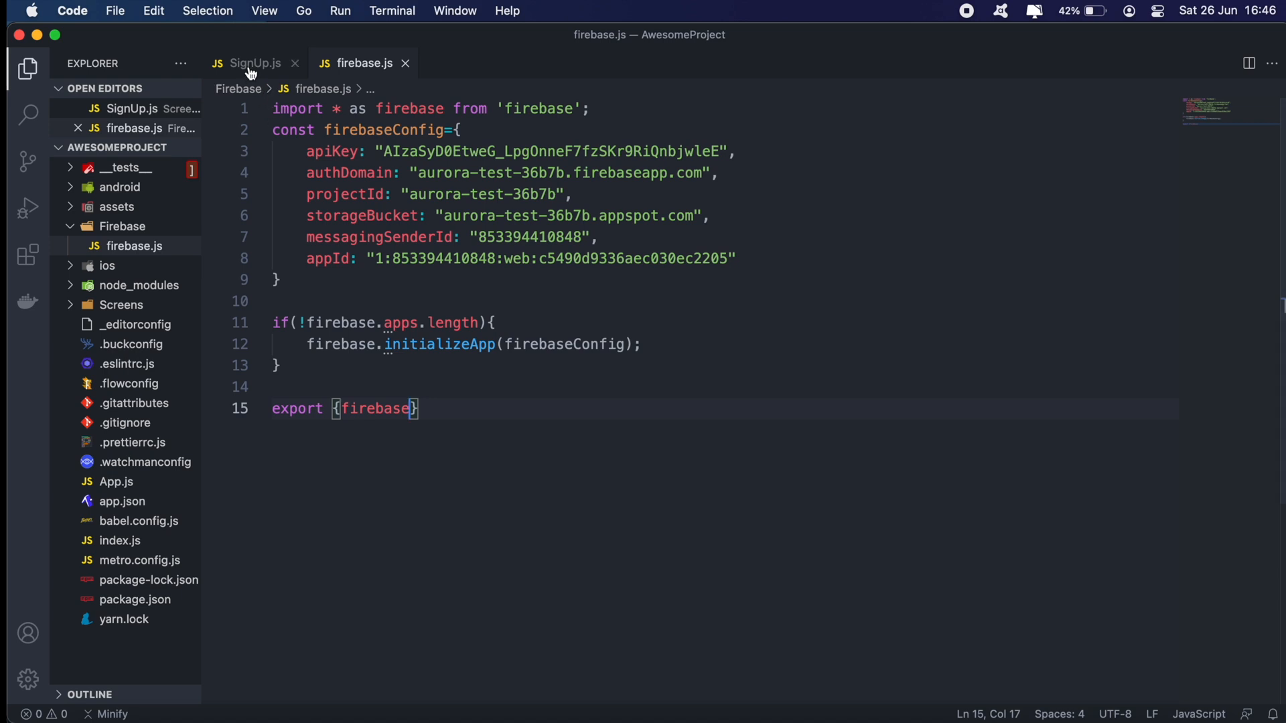
# Step: Add console.log(firebase); inside navigate() in SignUp.js
pyautogui.click(255, 63)
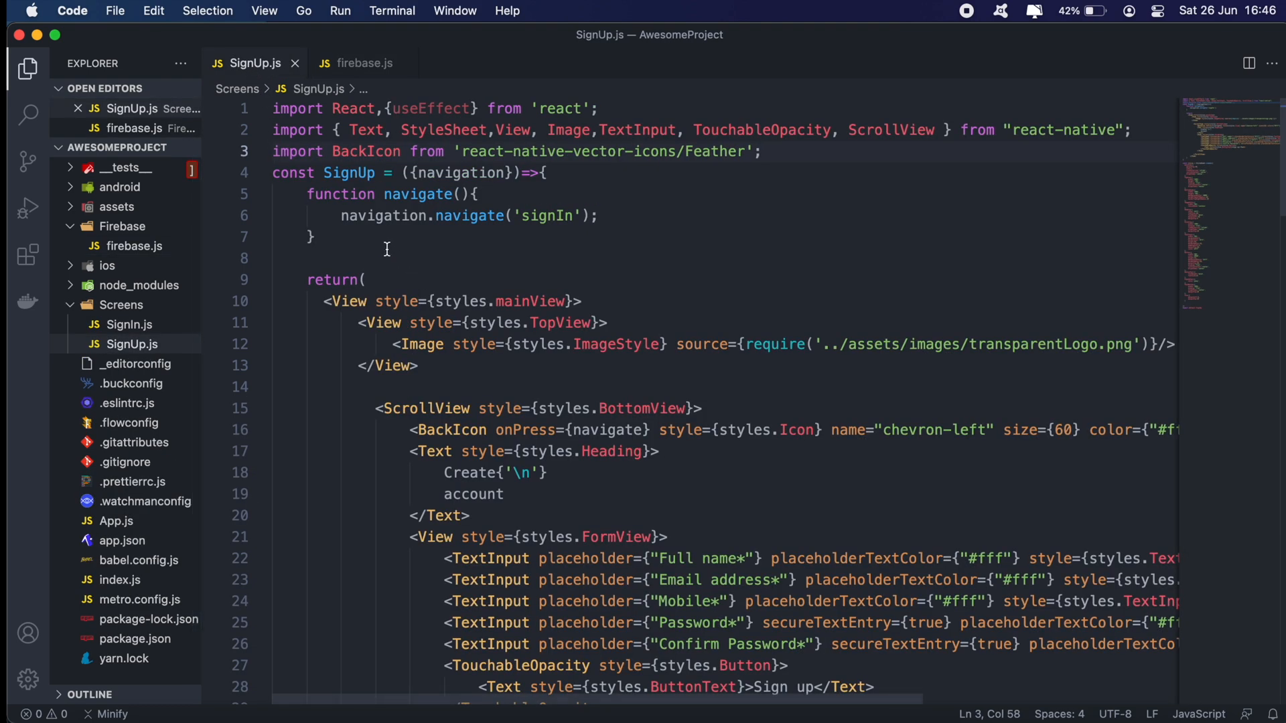
pyautogui.moveTo(619, 214)
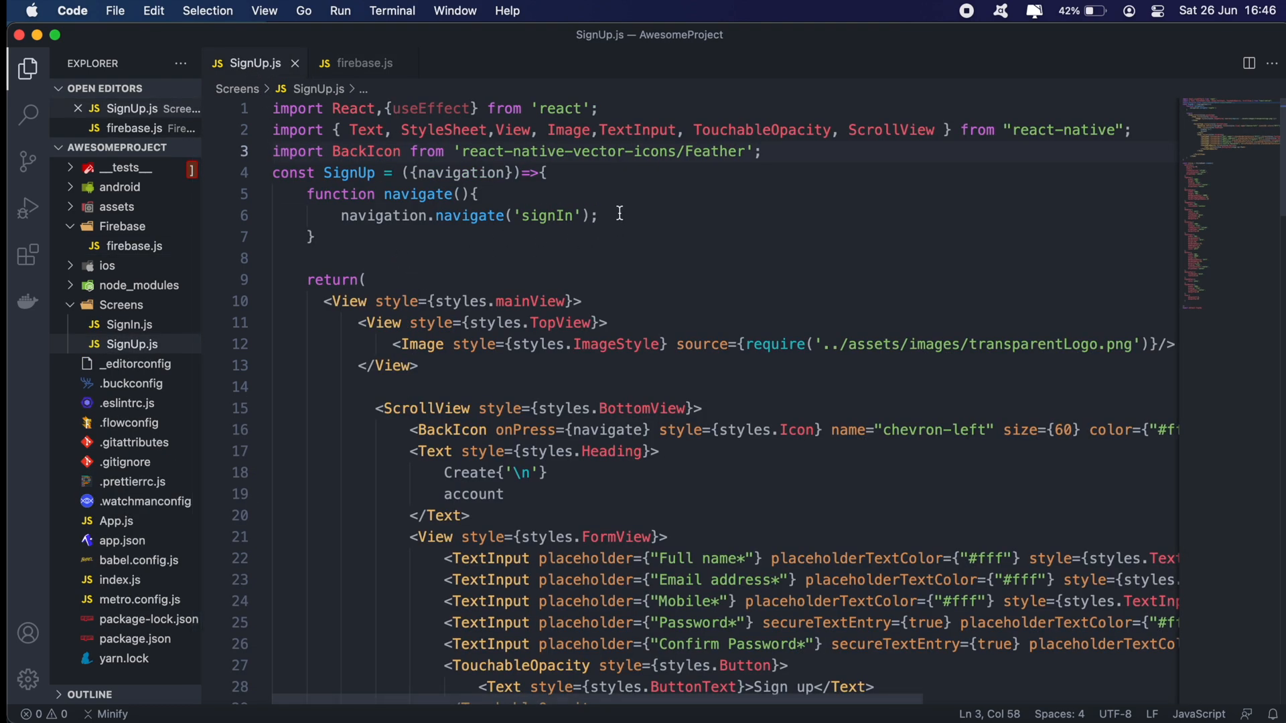
pyautogui.write('console')
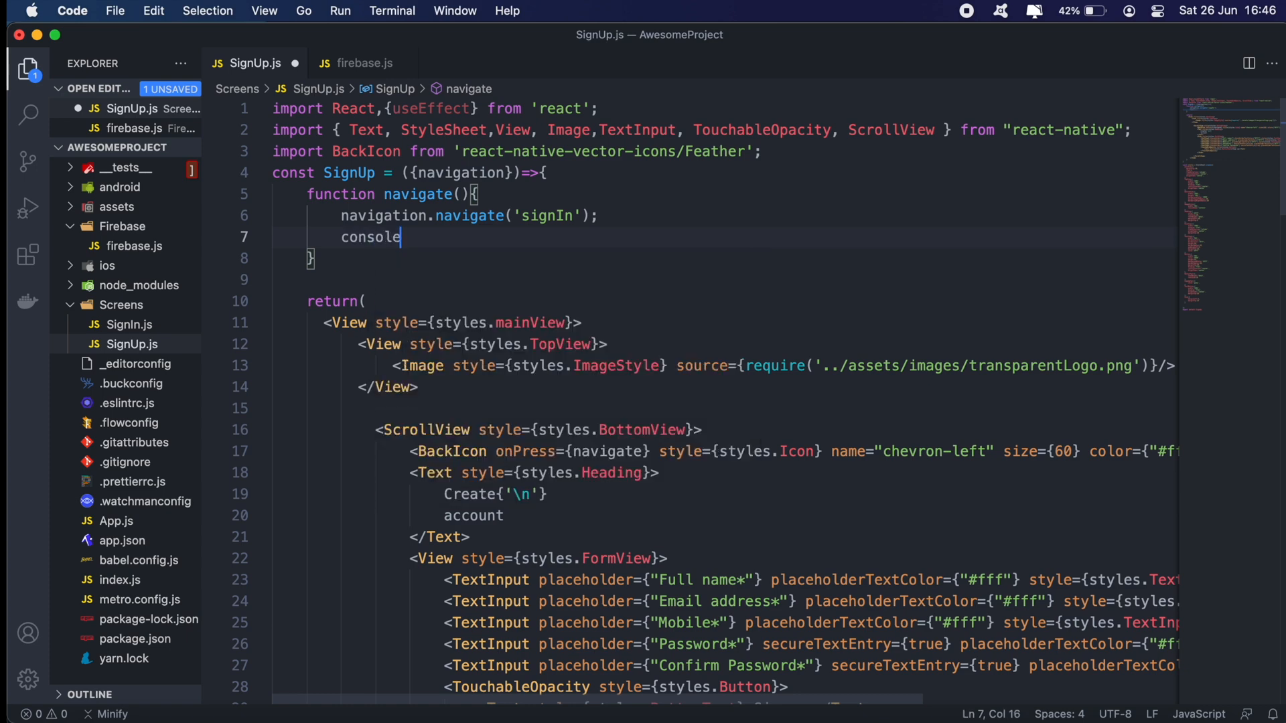
pyautogui.write('.log()')
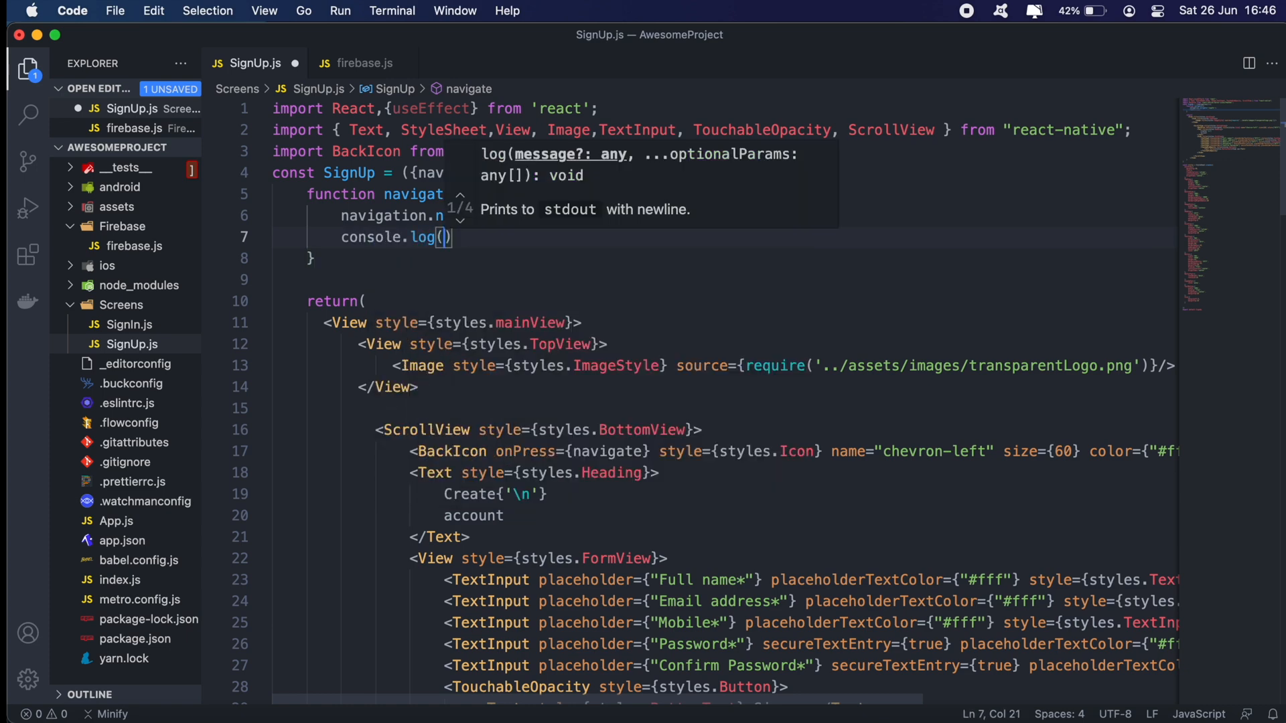
pyautogui.moveTo(422, 319)
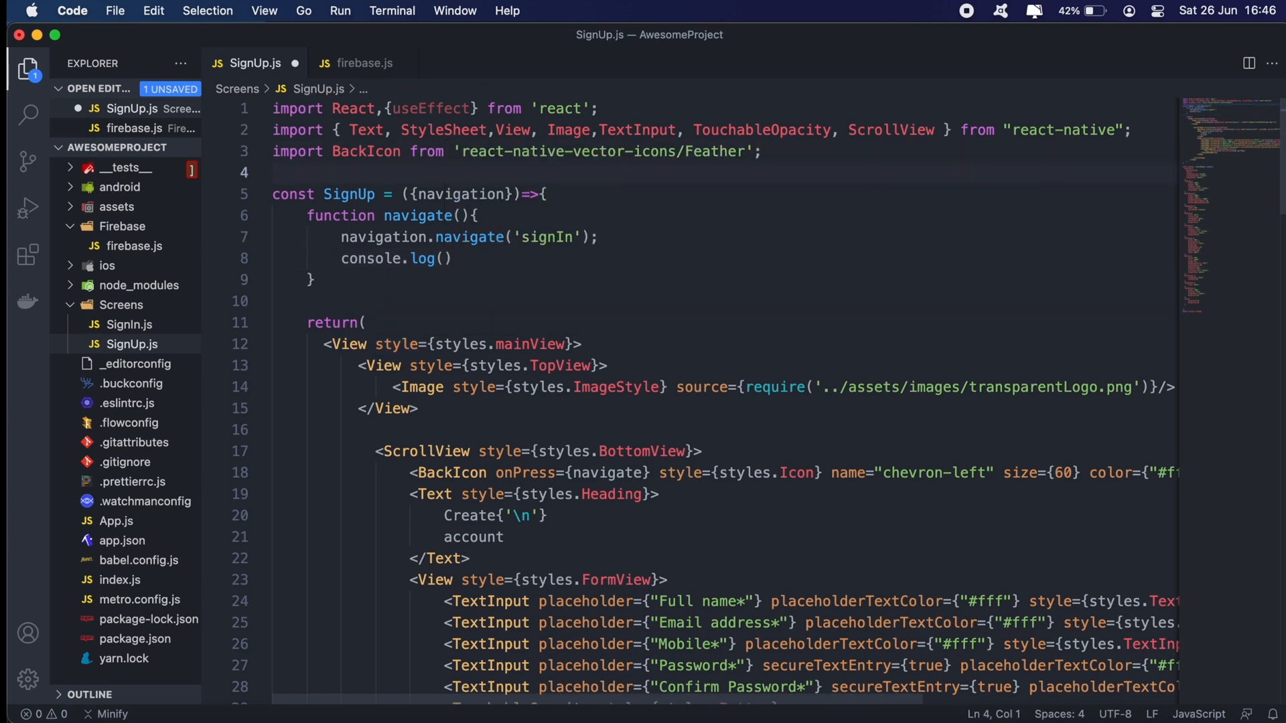
# Step: Import { firebase } from '../Firebase/firebase' at the top of SignUp.js
pyautogui.write('import')
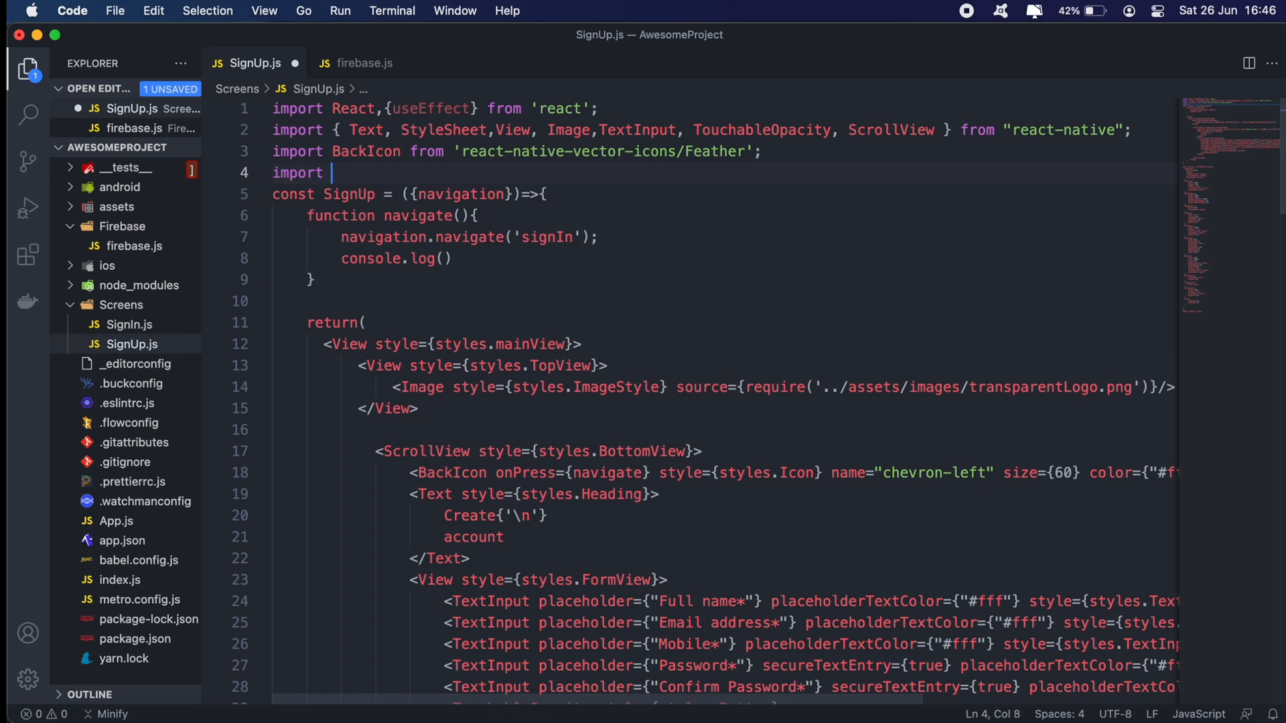
pyautogui.write("firebase from '..")
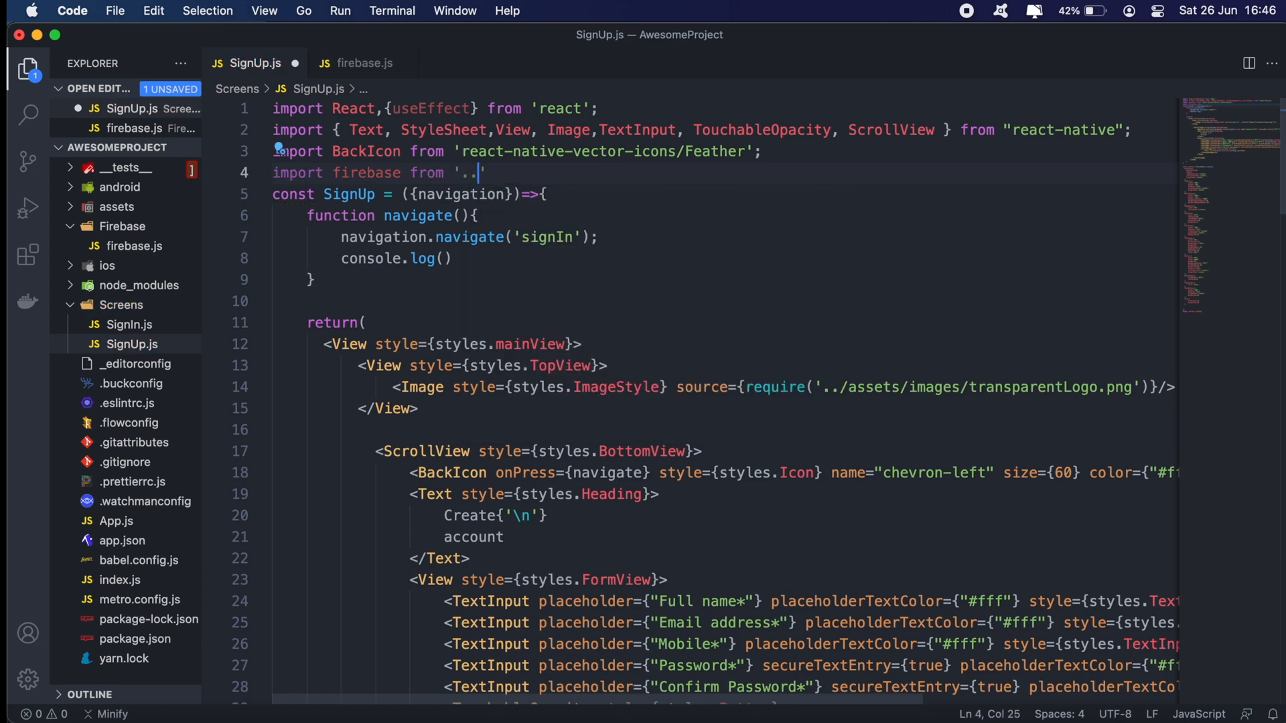
pyautogui.write('/Firebase/')
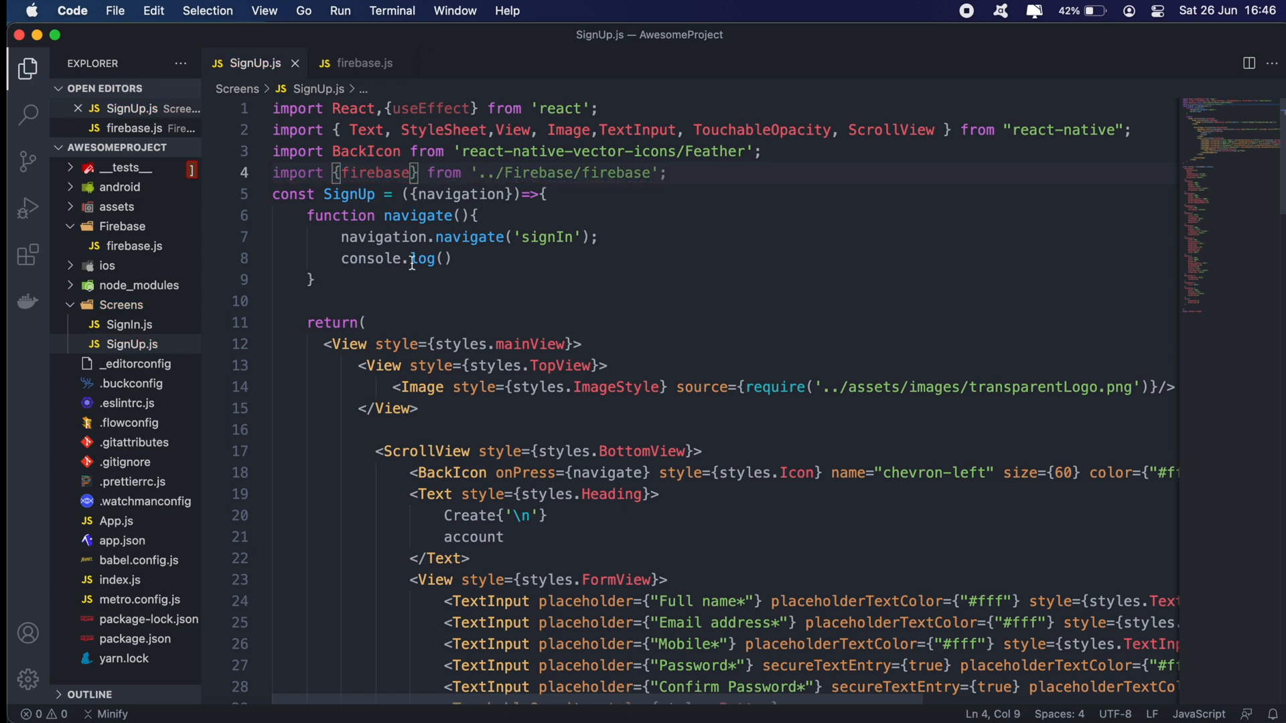
pyautogui.write('fir')
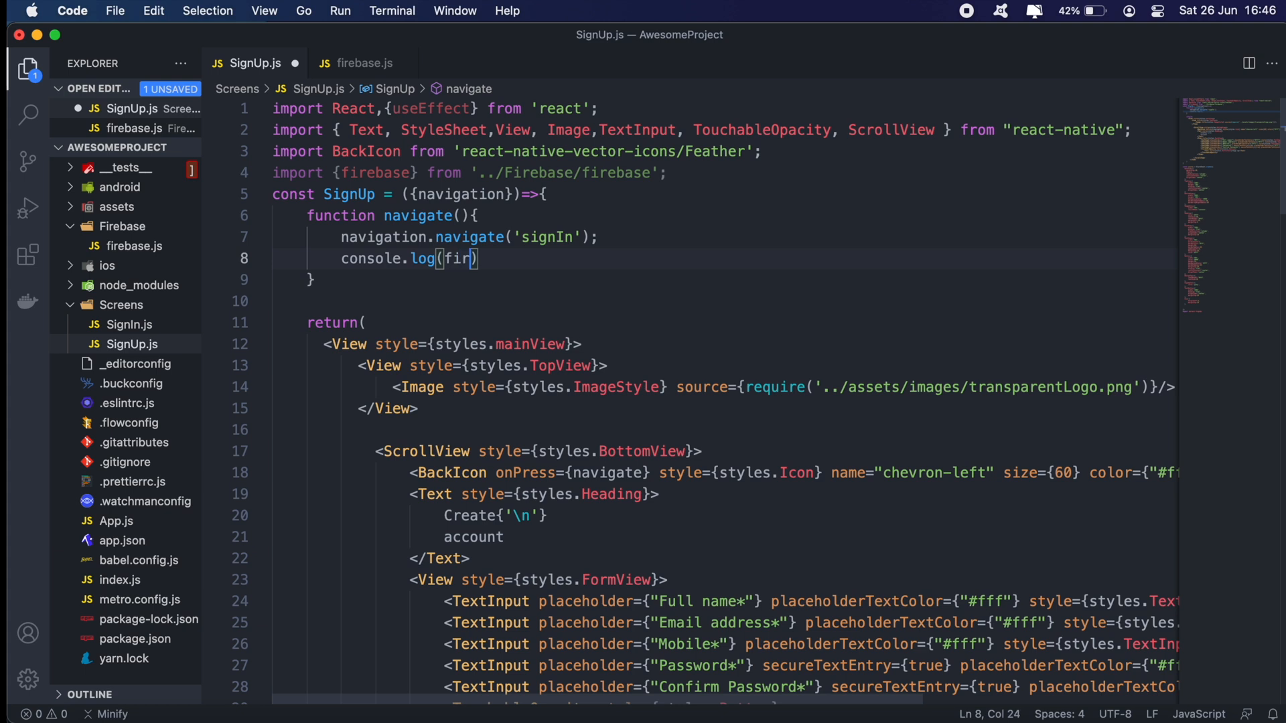
pyautogui.write('ebase')
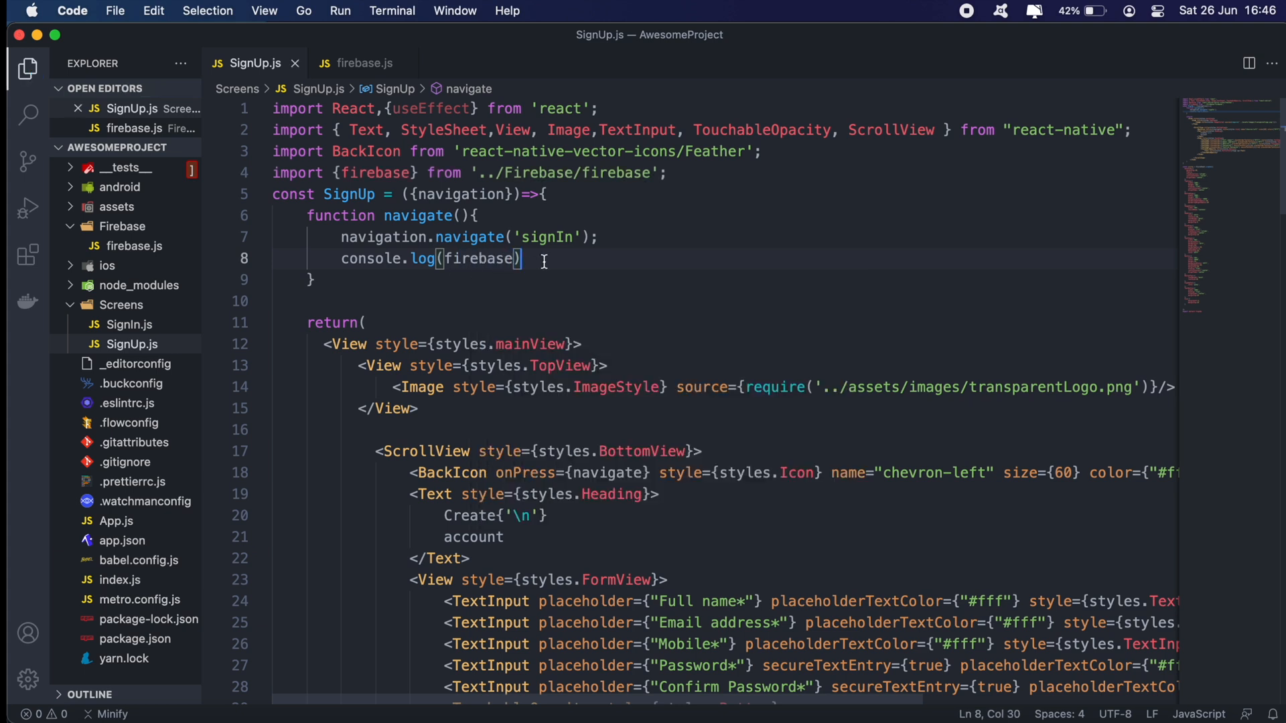
pyautogui.write(';')
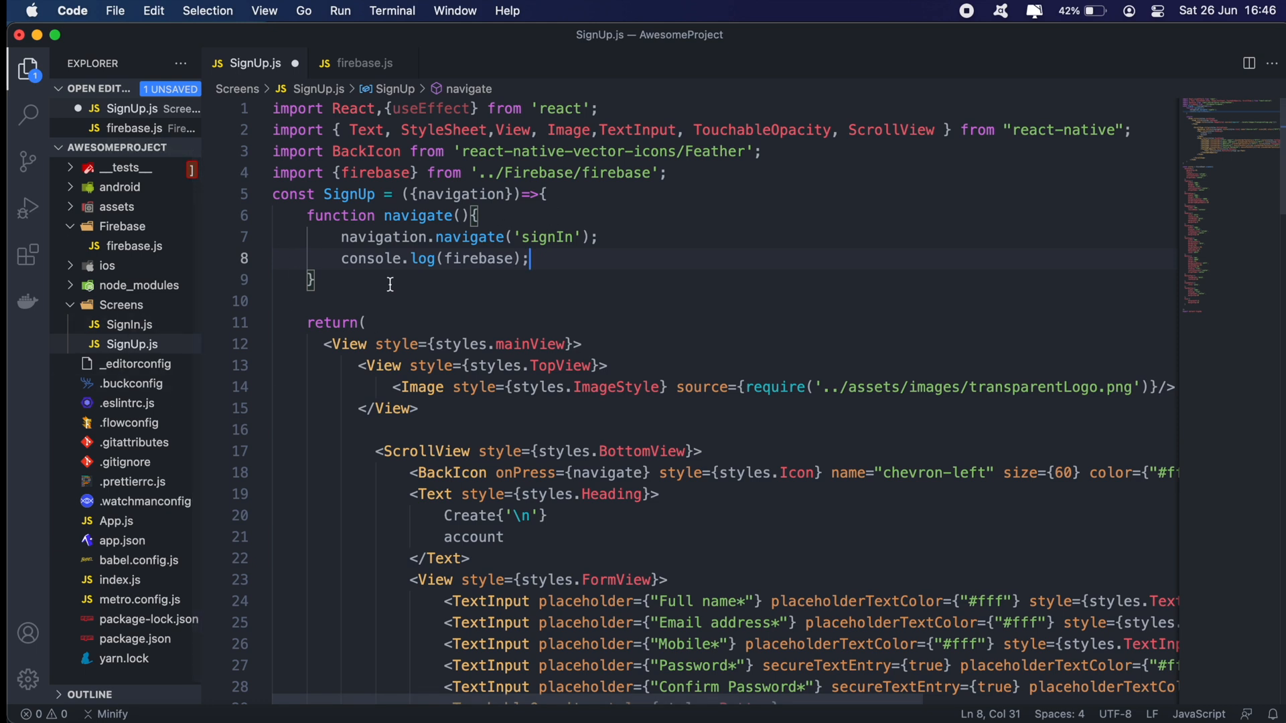
pyautogui.moveTo(472, 335)
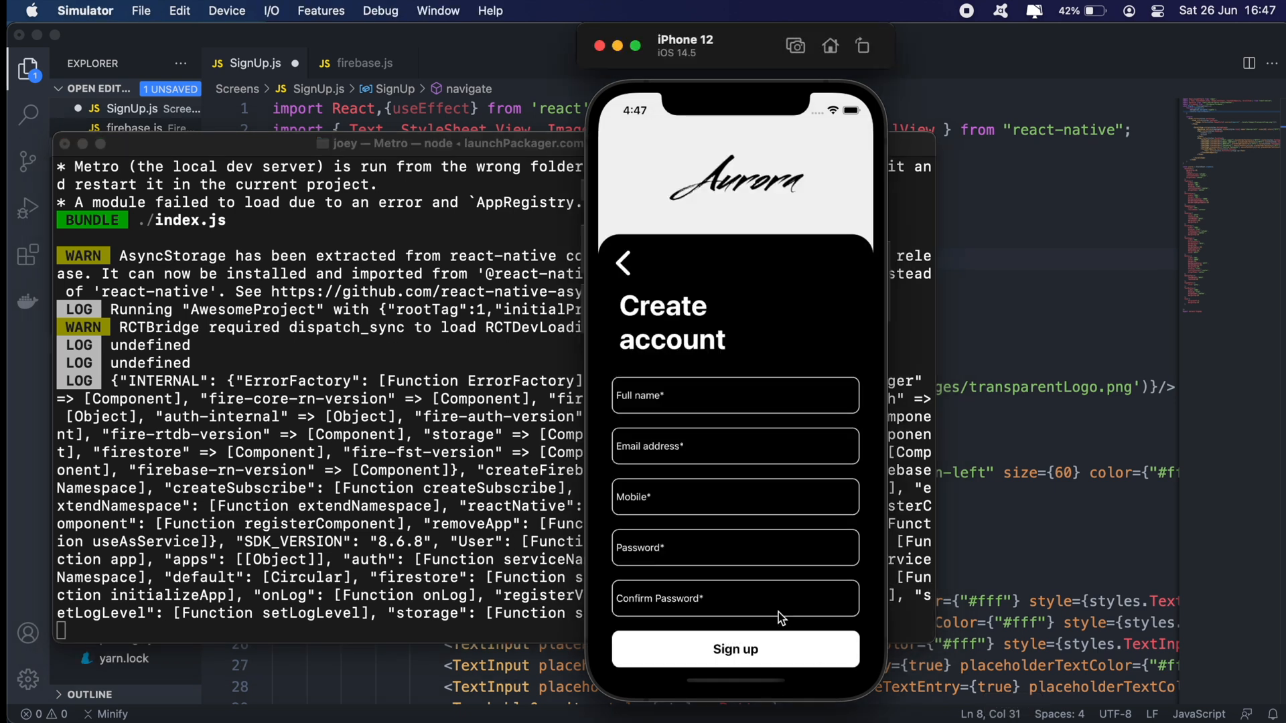
pyautogui.moveTo(623, 272)
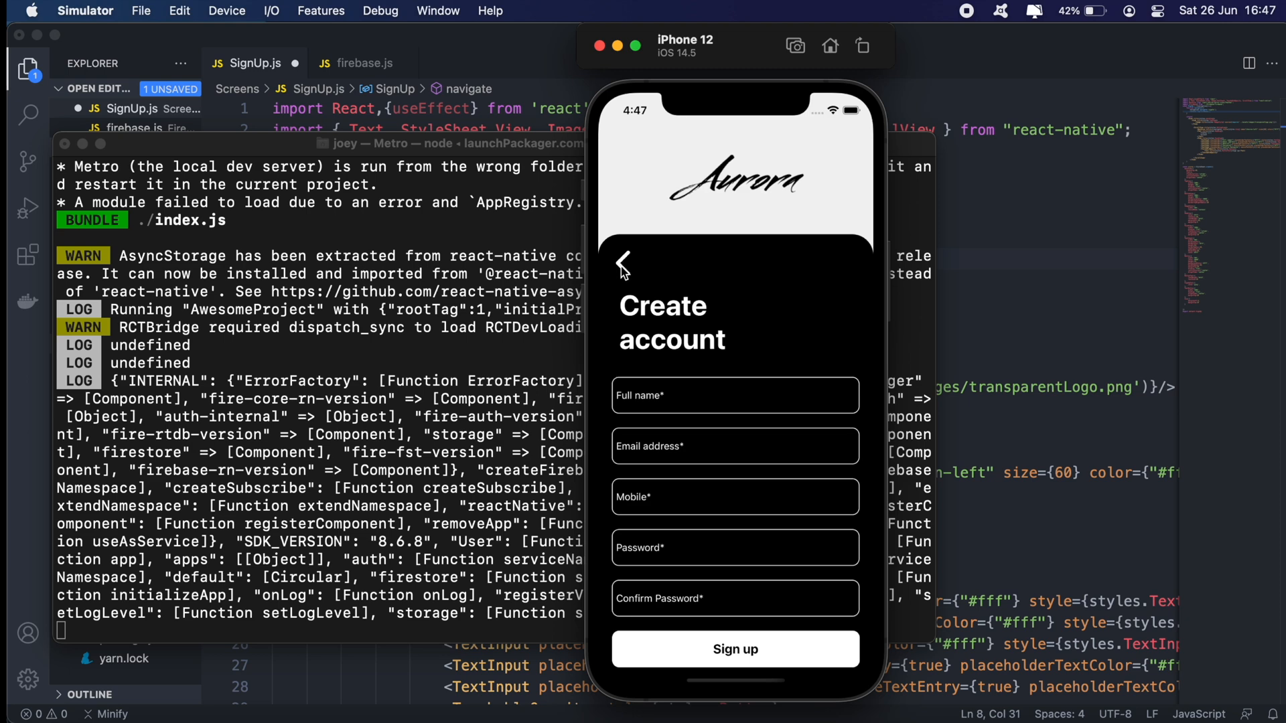
pyautogui.moveTo(626, 272)
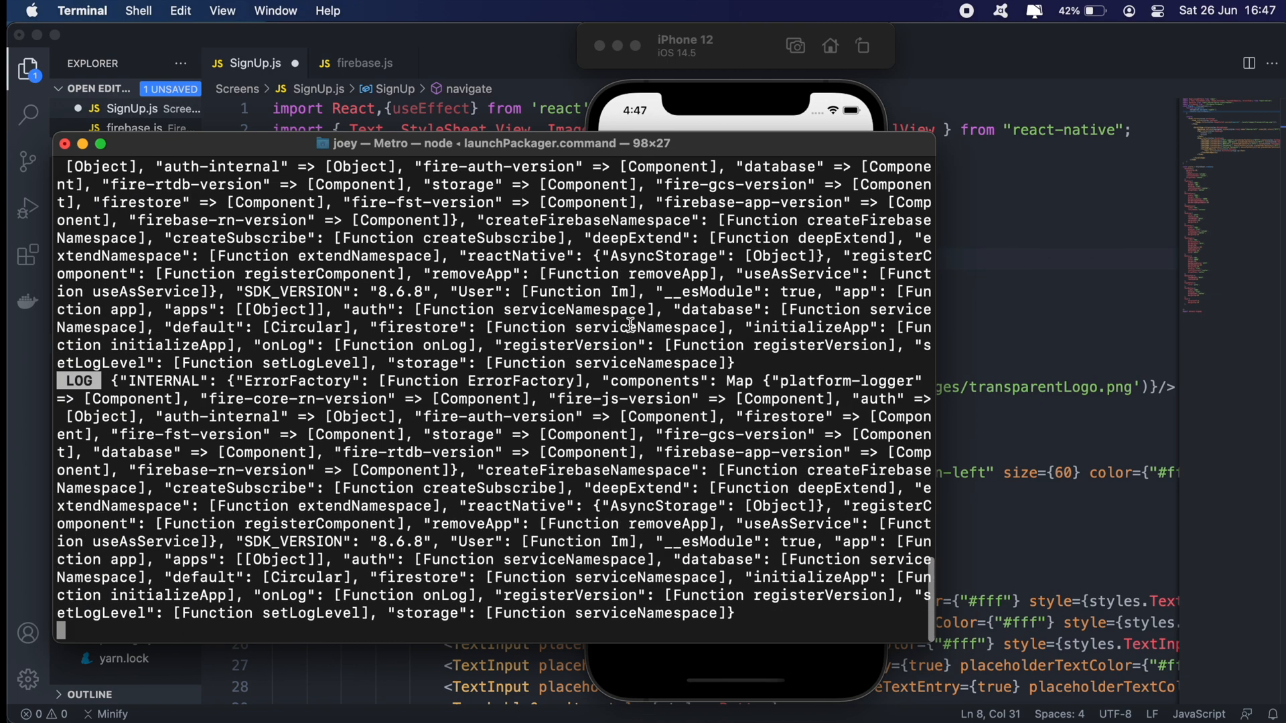
pyautogui.moveTo(112, 382)
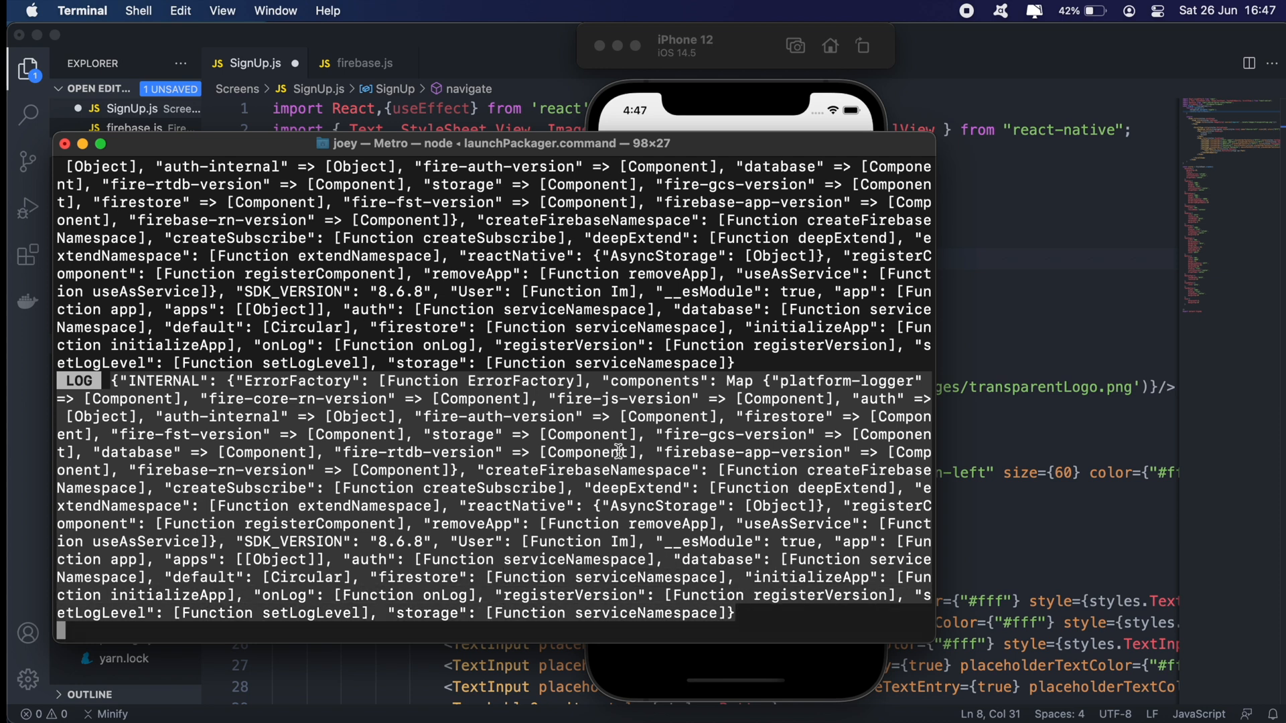
pyautogui.moveTo(557, 488)
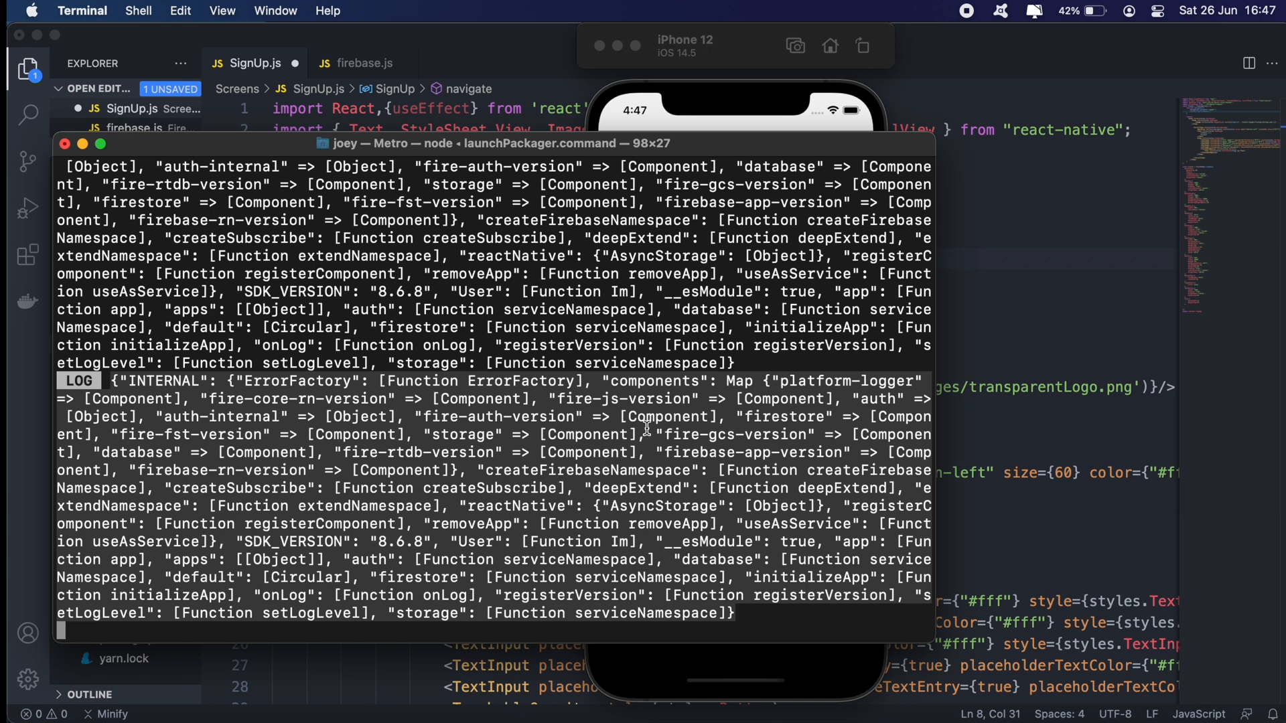
pyautogui.moveTo(567, 273)
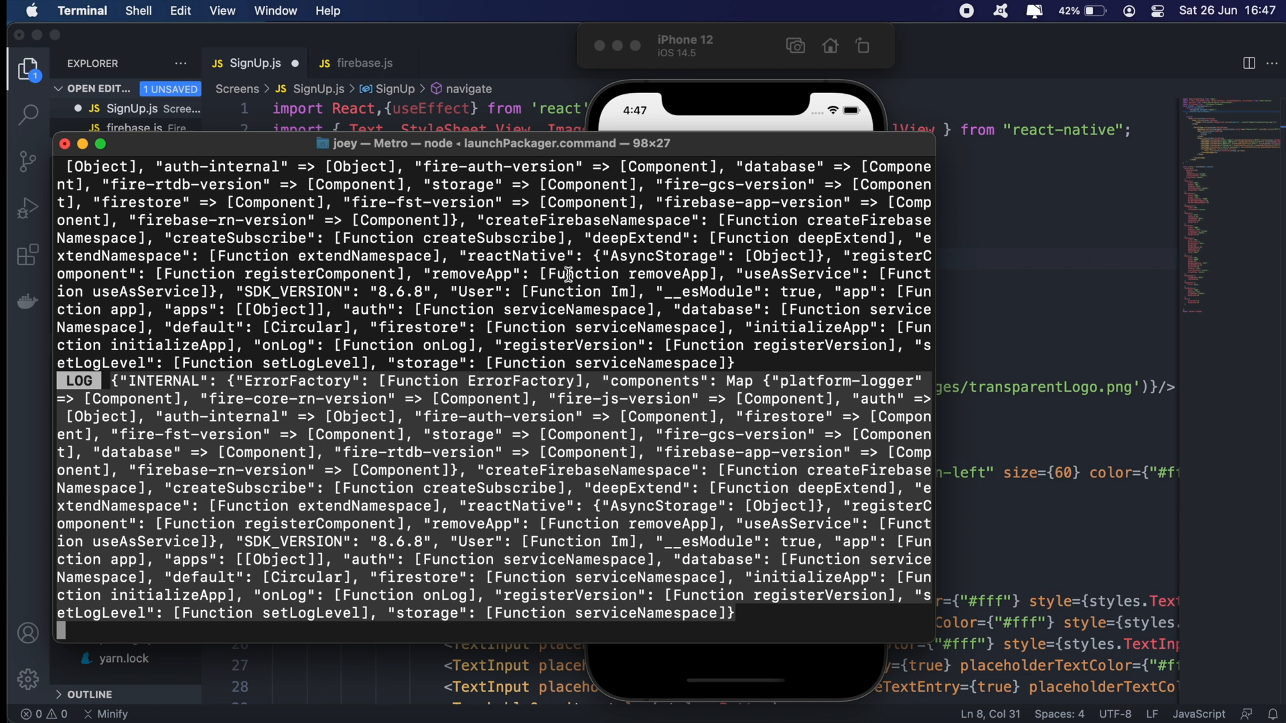